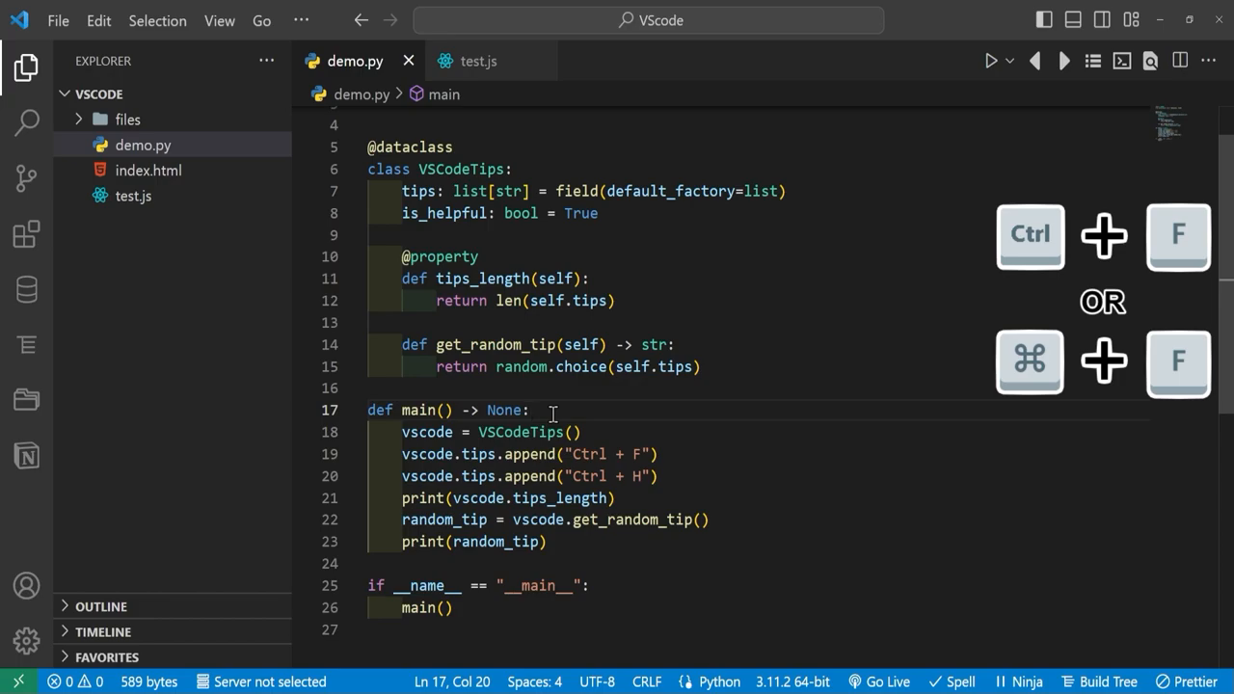
Search demo.py for 'tips', trying Match Case, Match Whole Word and regex to compare match counts.
key(Ctrl+f)
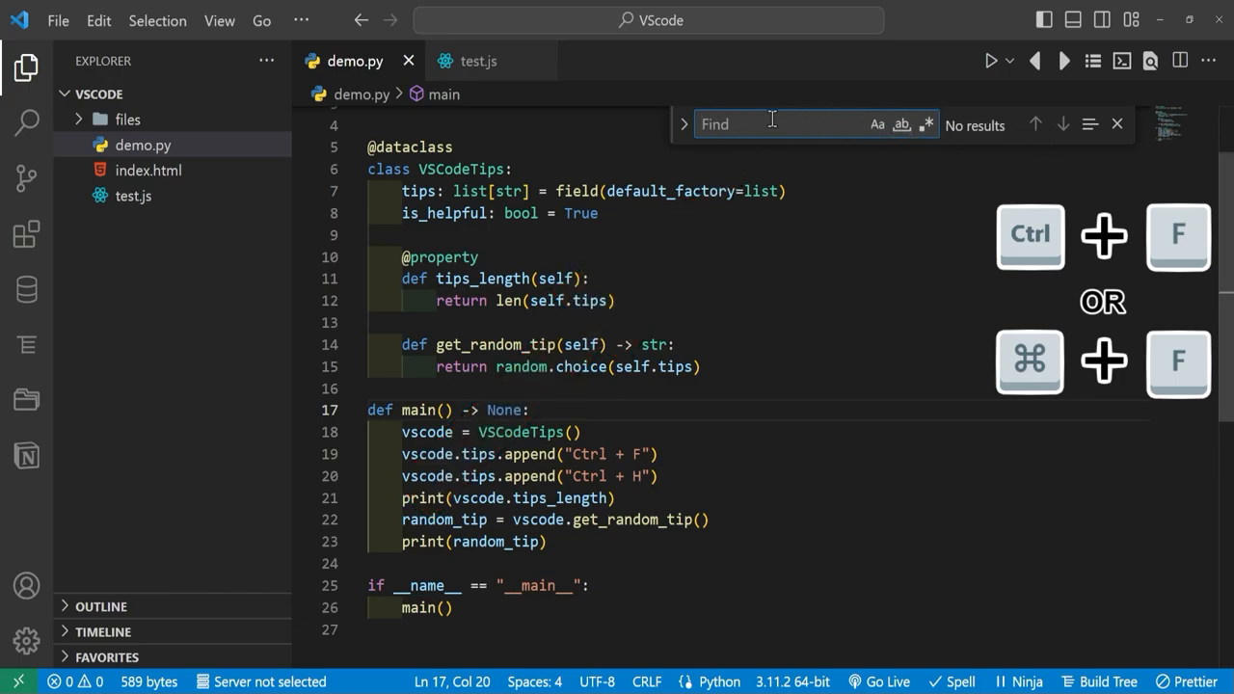
text(tips)
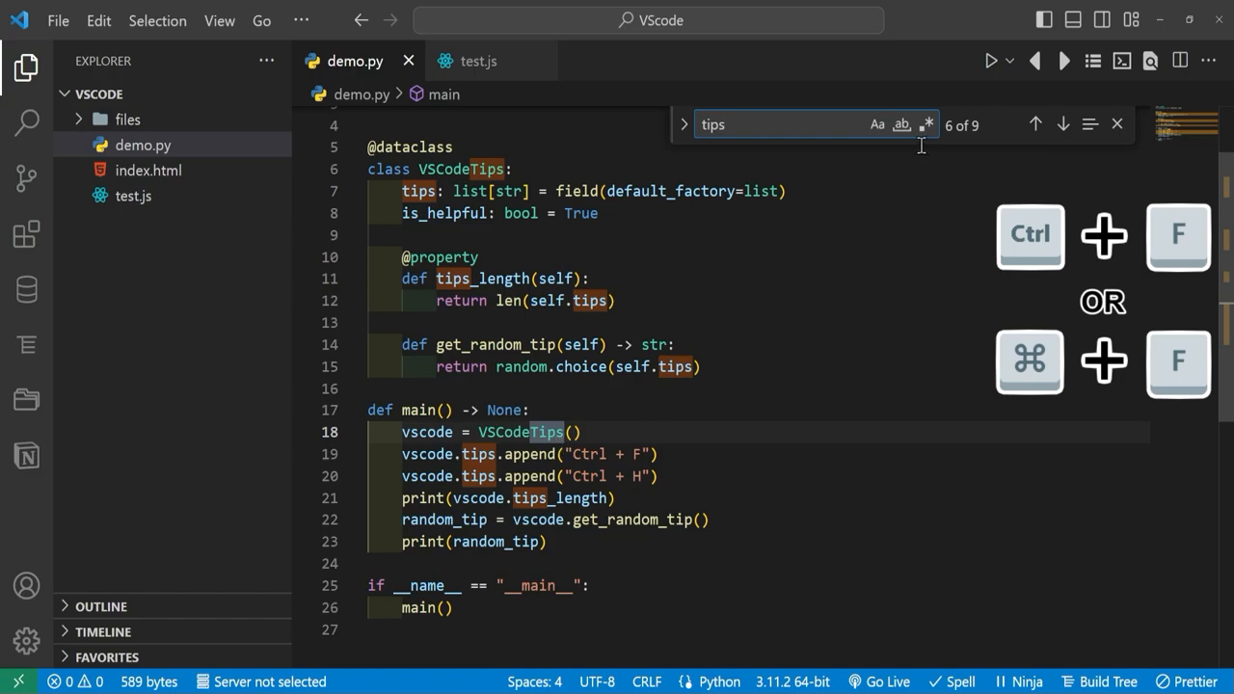
click(875, 124)
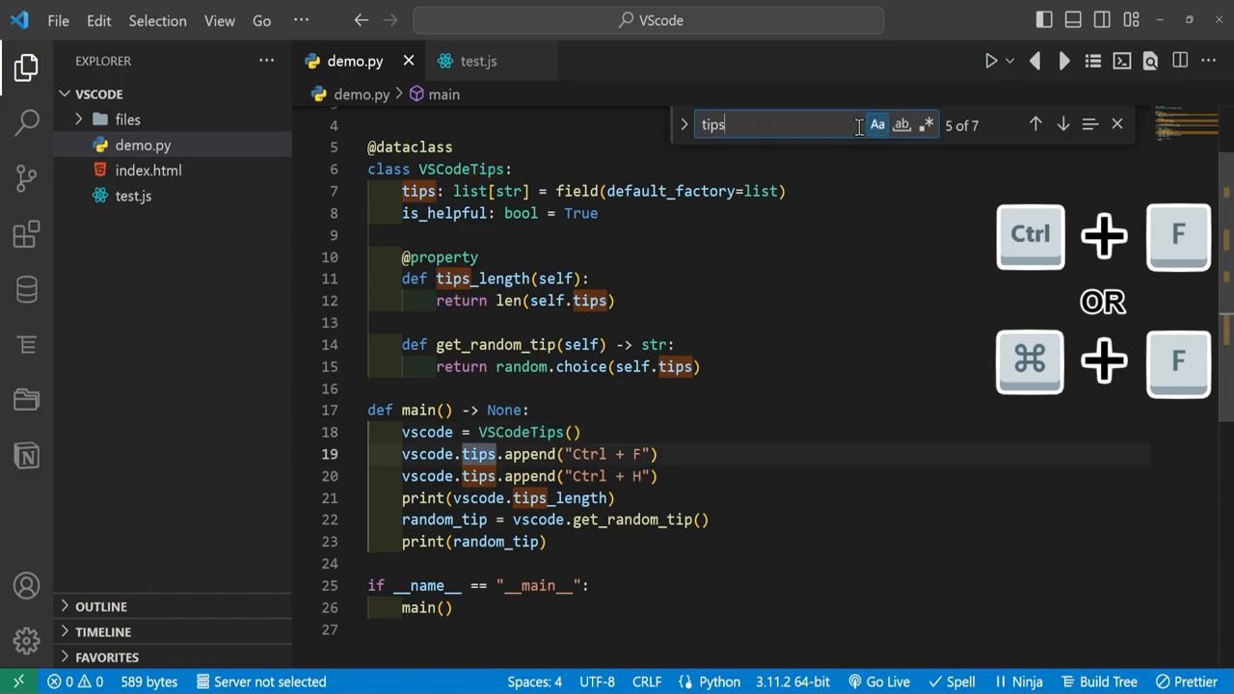
click(902, 123)
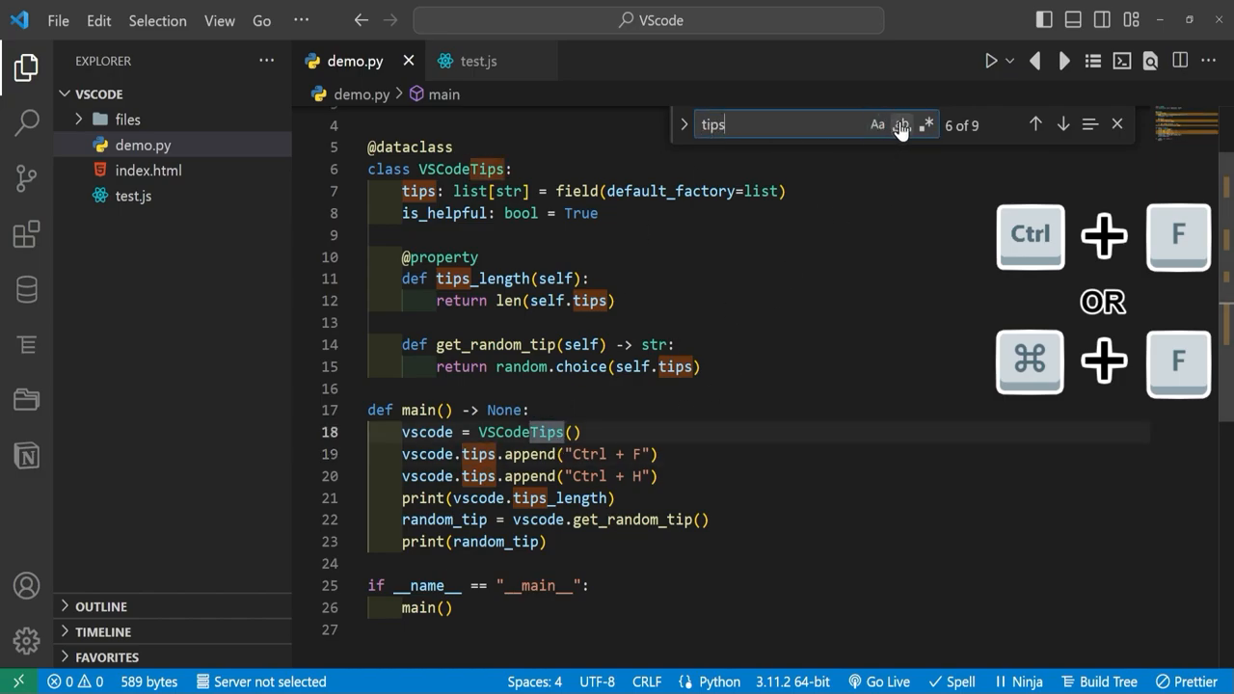
click(902, 123)
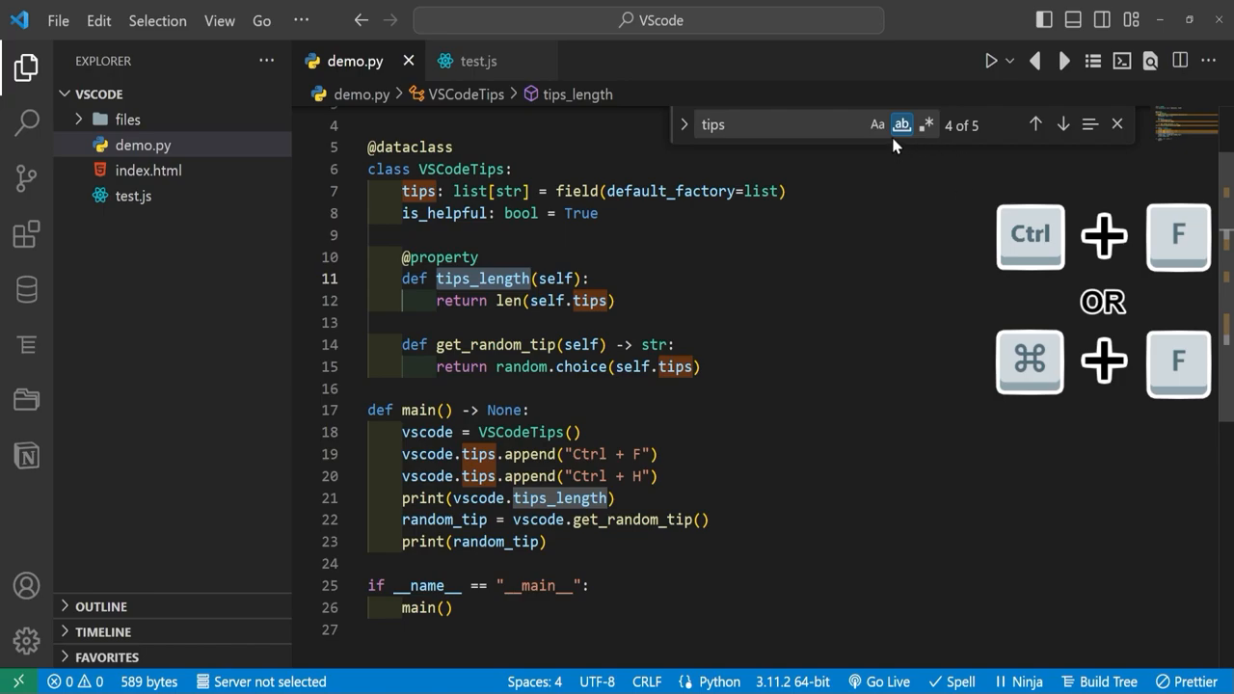
click(925, 123)
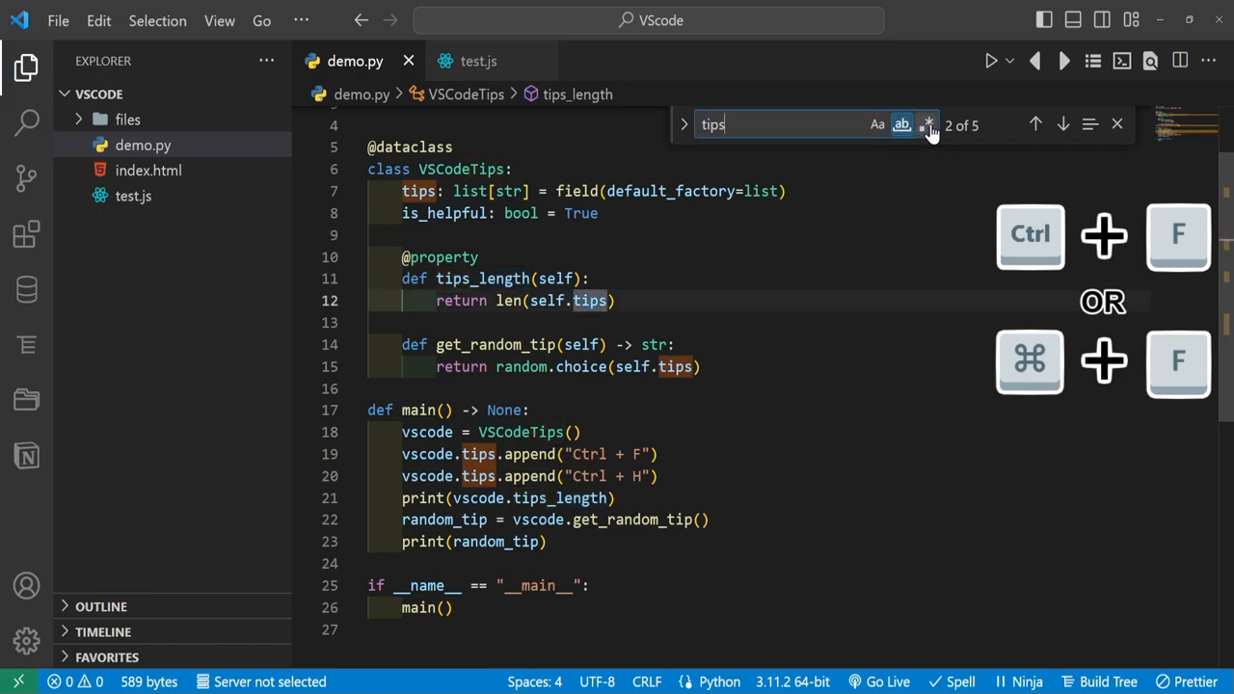
click(925, 124)
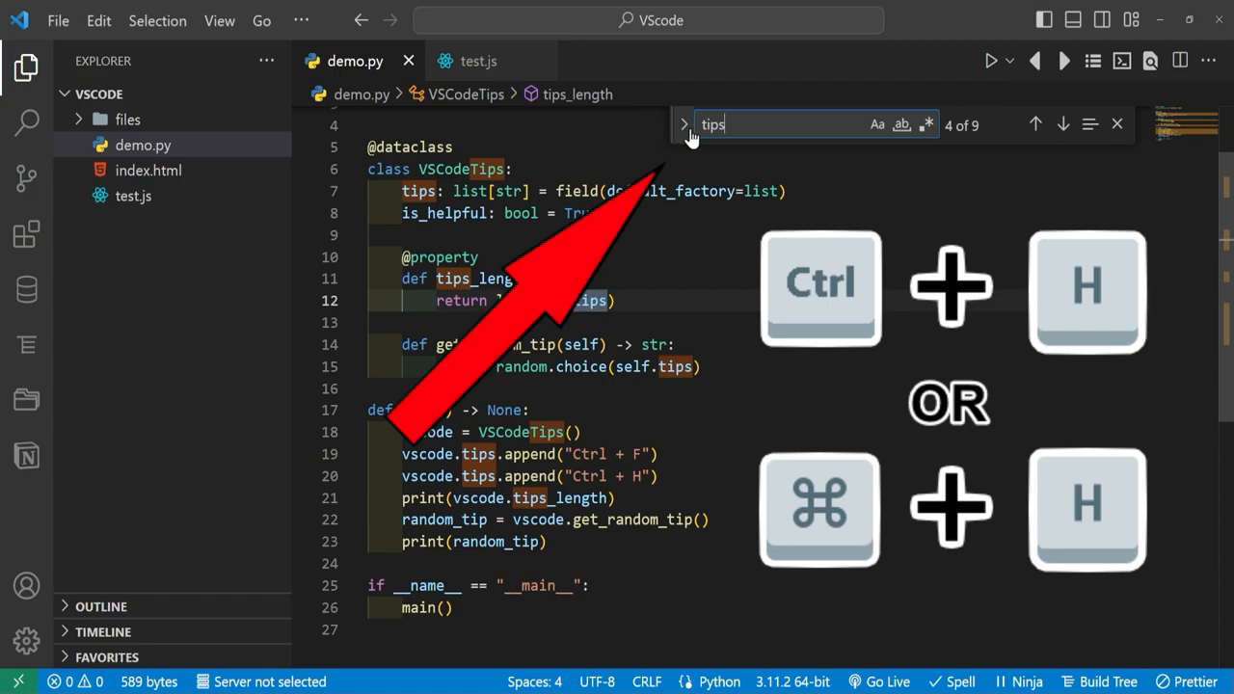
Enter 'new_tips' as the replacement text with whole-word matching of 'tips' enabled.
click(683, 123)
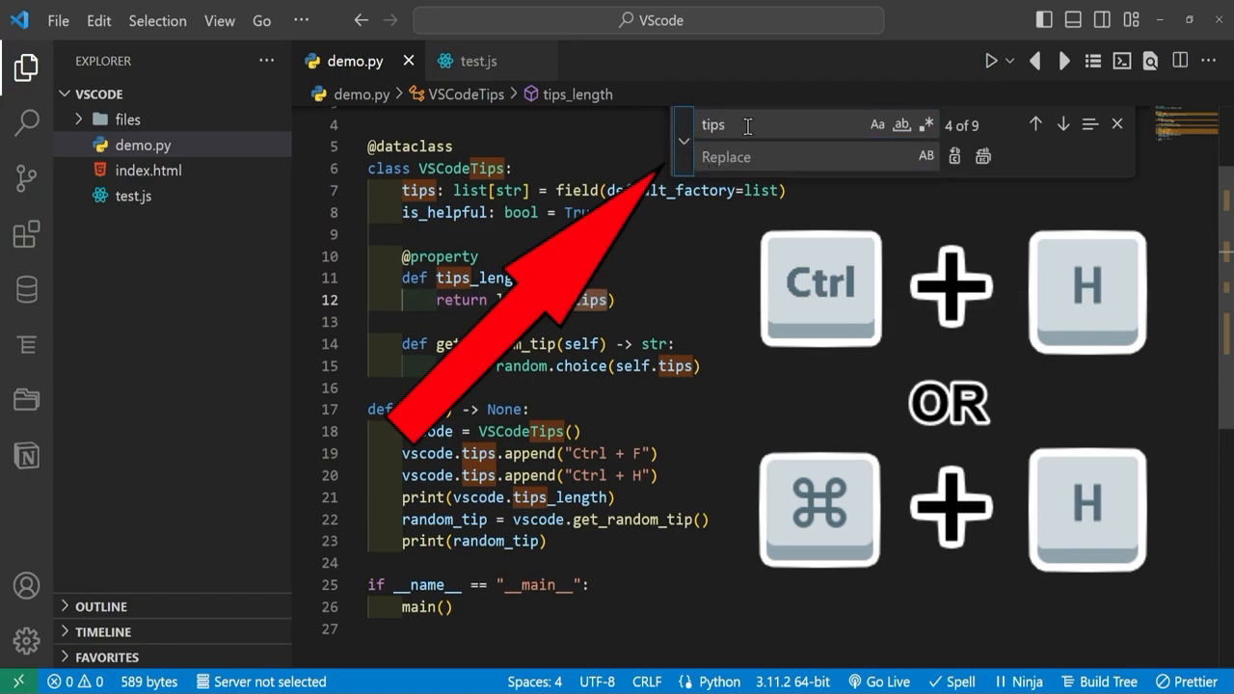
click(683, 123)
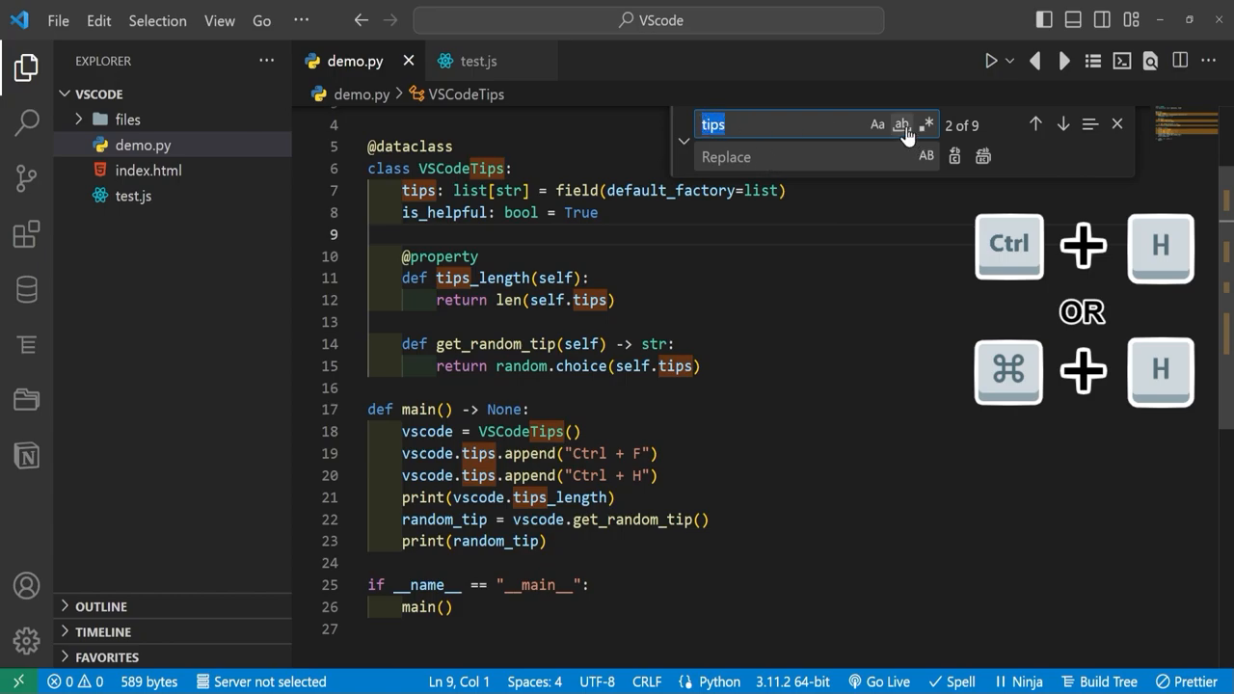
click(900, 123)
text(new_tips)
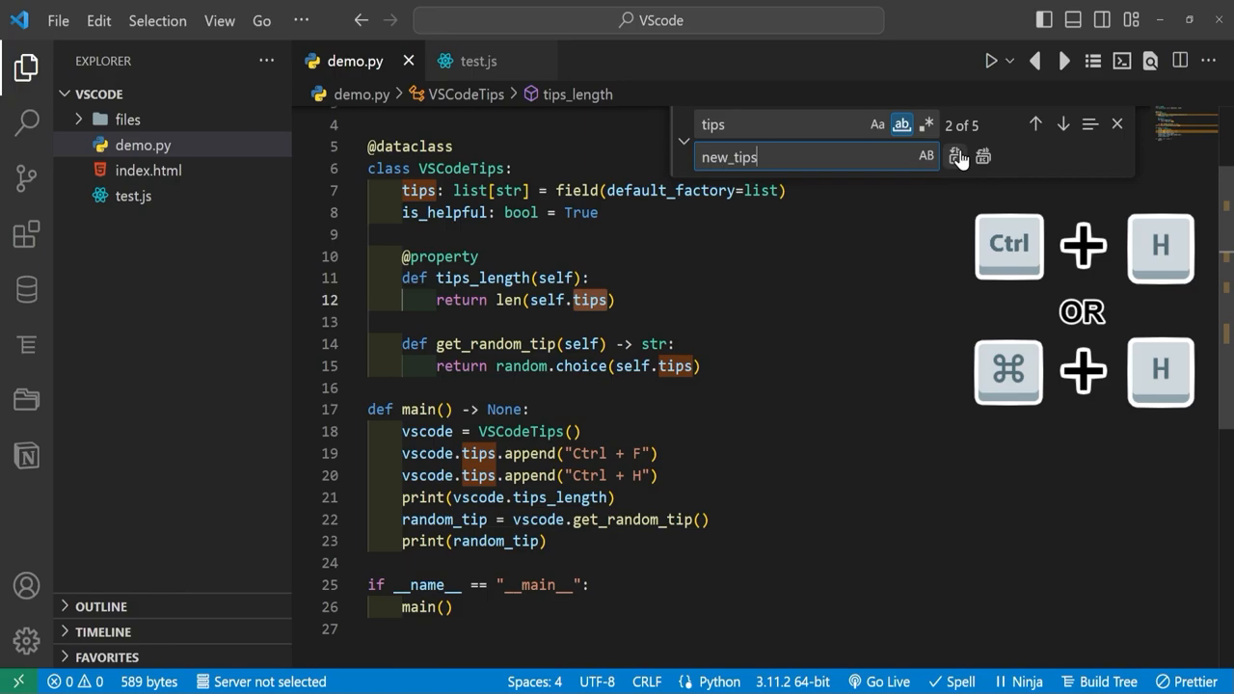
Replace one 'tips' match, then all remaining ones with 'new_tips', and dismiss the find box.
click(954, 154)
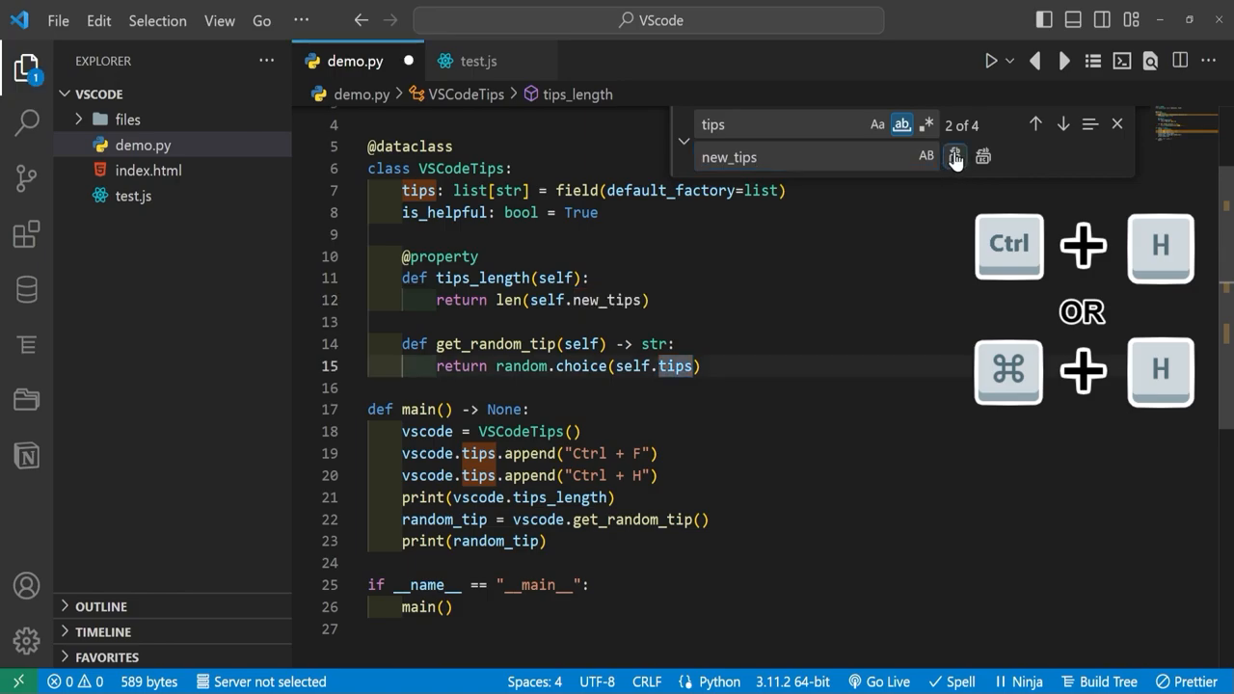
click(955, 157)
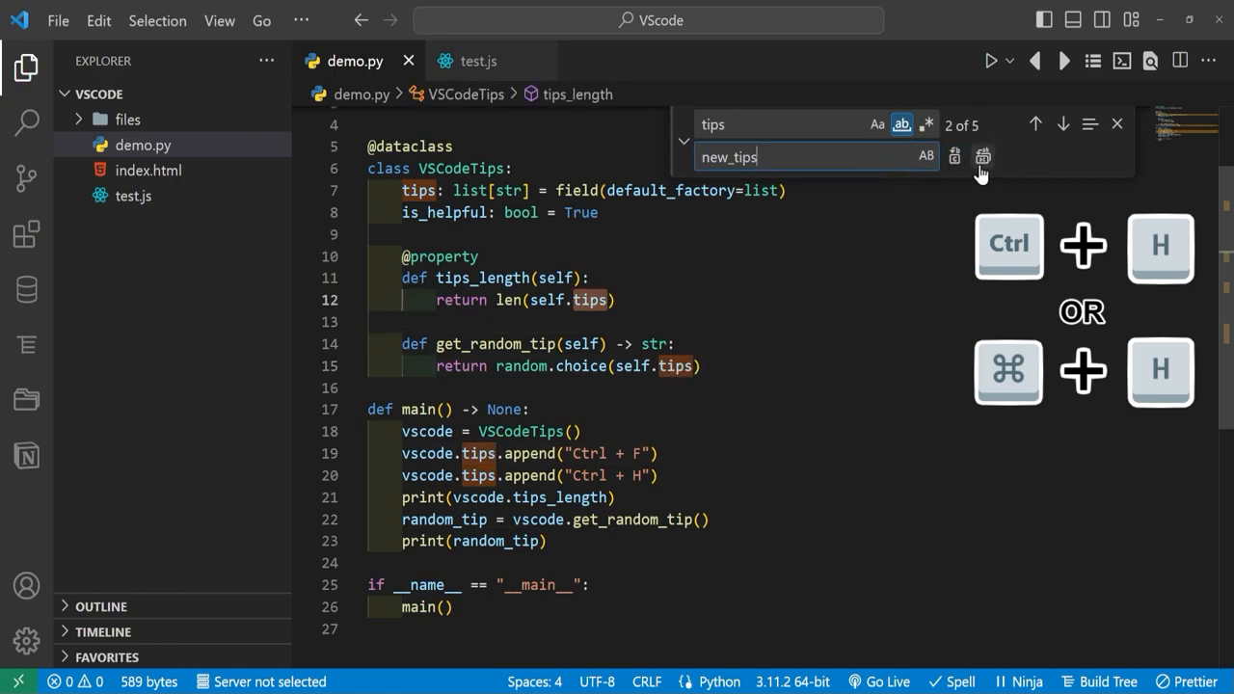
click(983, 156)
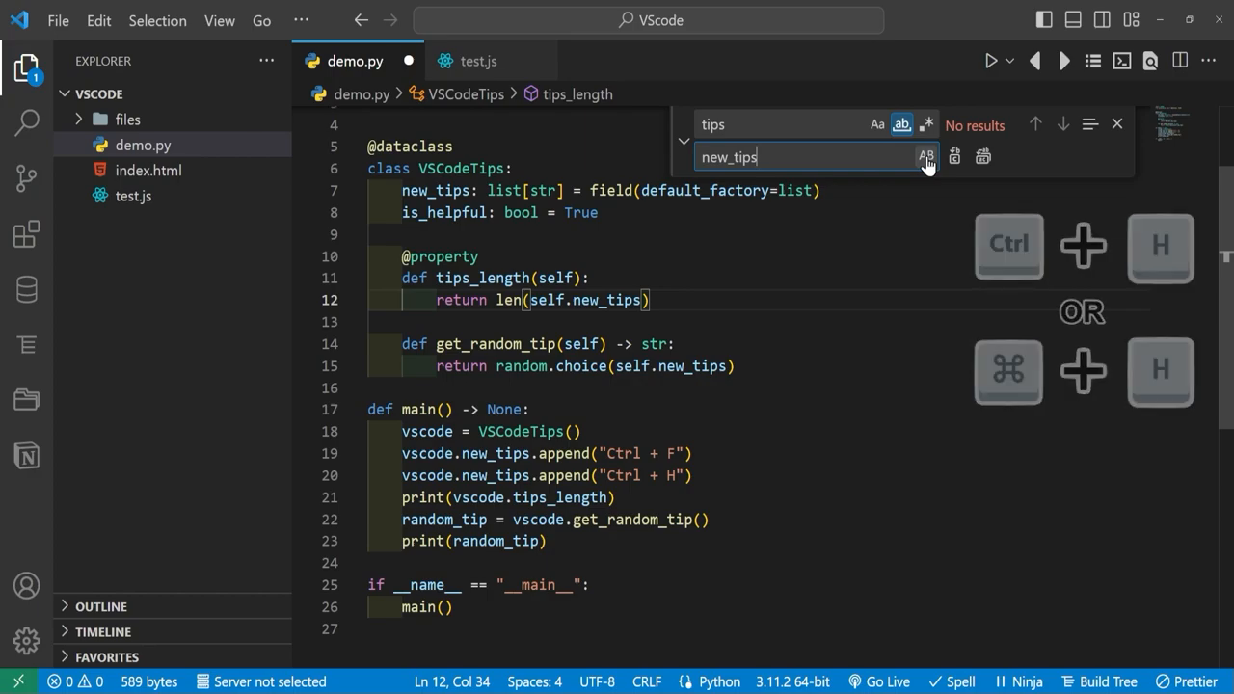
key(Escape)
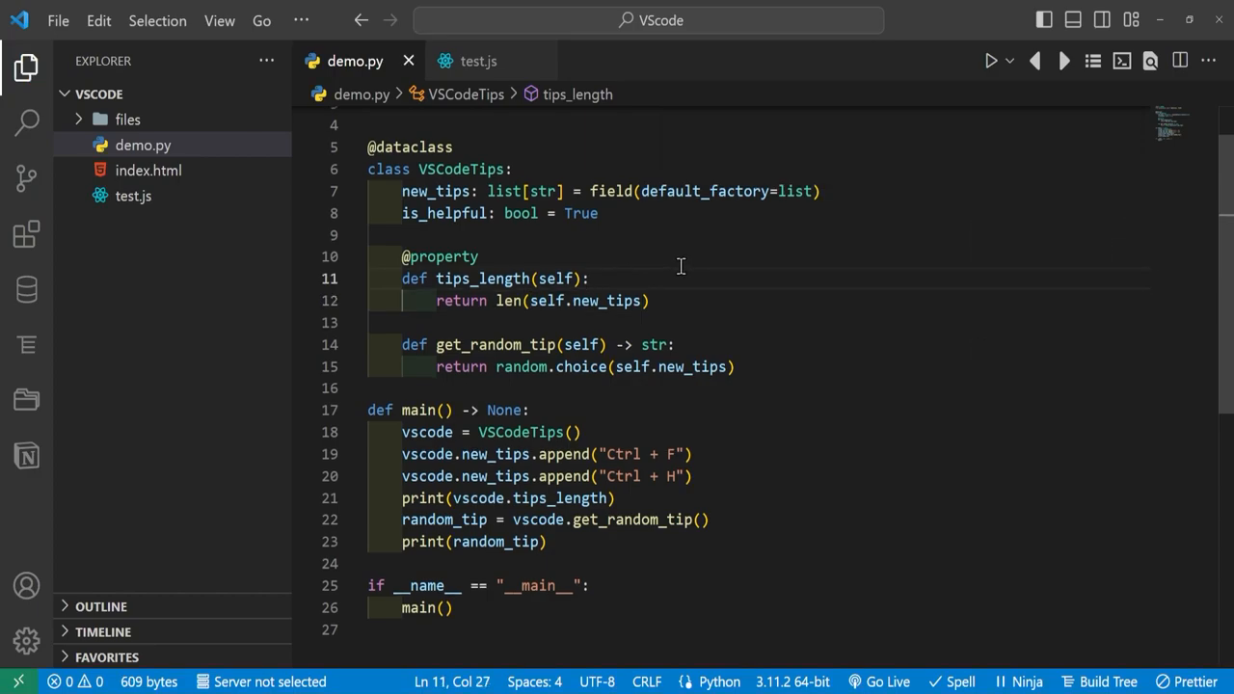
mouse_move(479, 60)
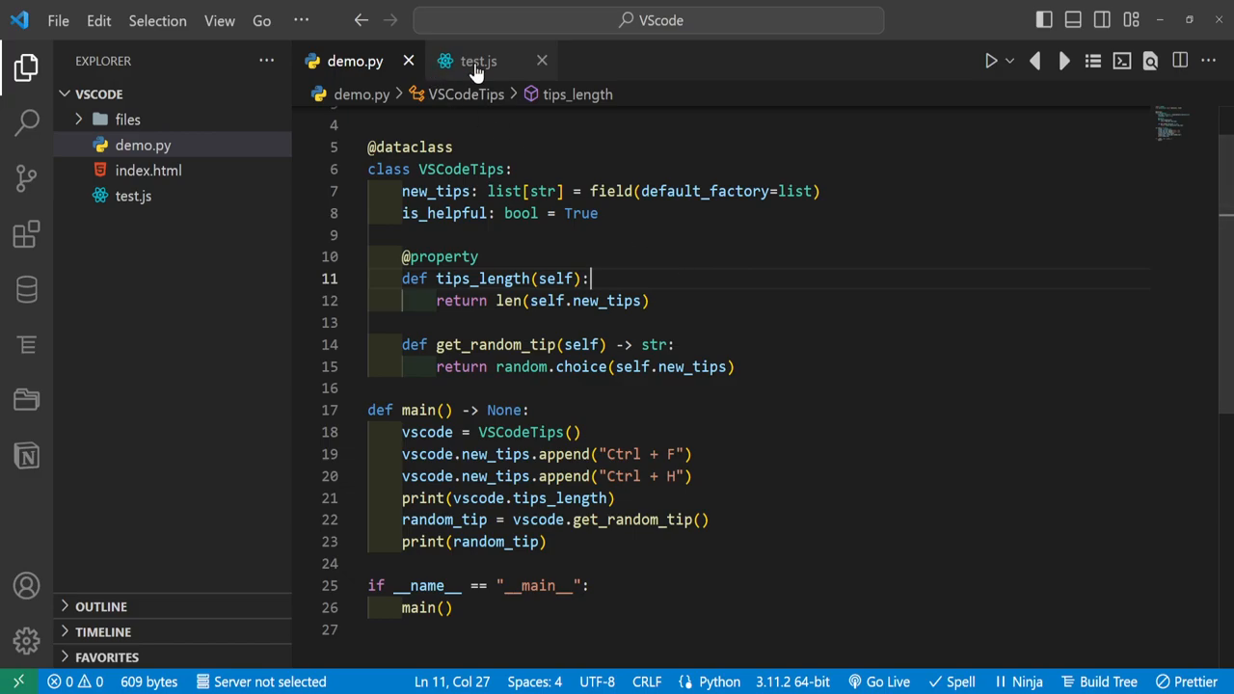
In test.js, jump from a nested loop's brace to its matching opening brace on line 8.
click(478, 60)
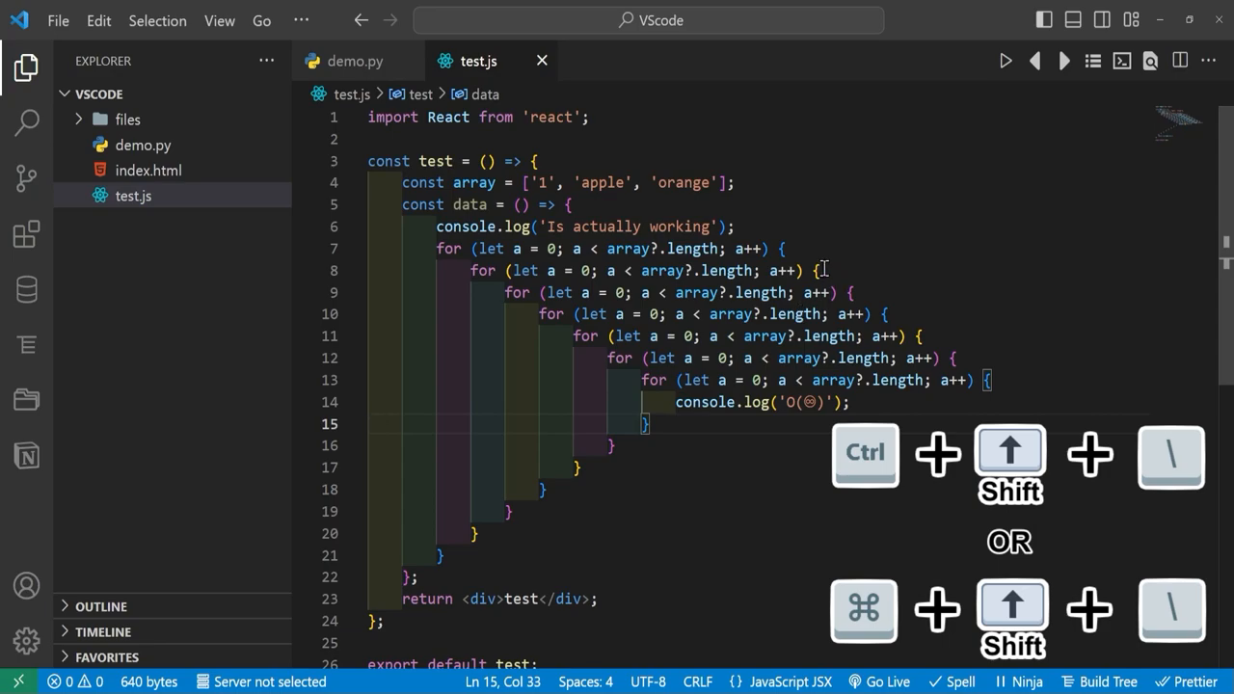
click(818, 270)
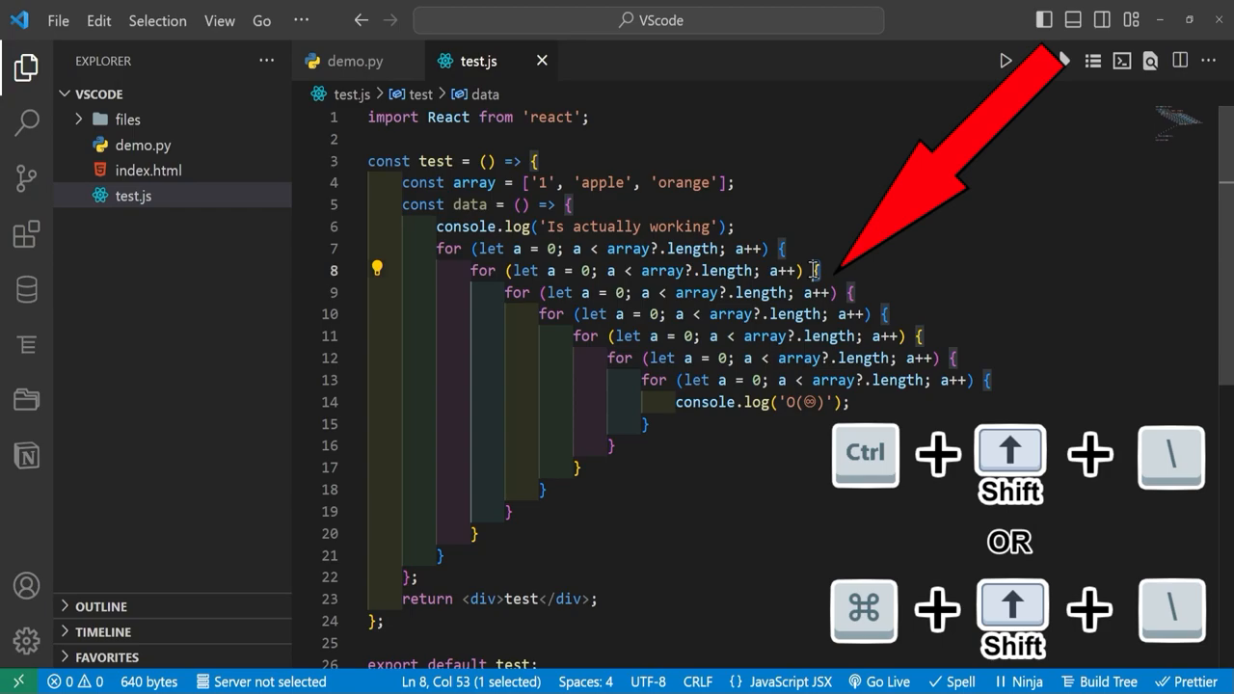
click(470, 532)
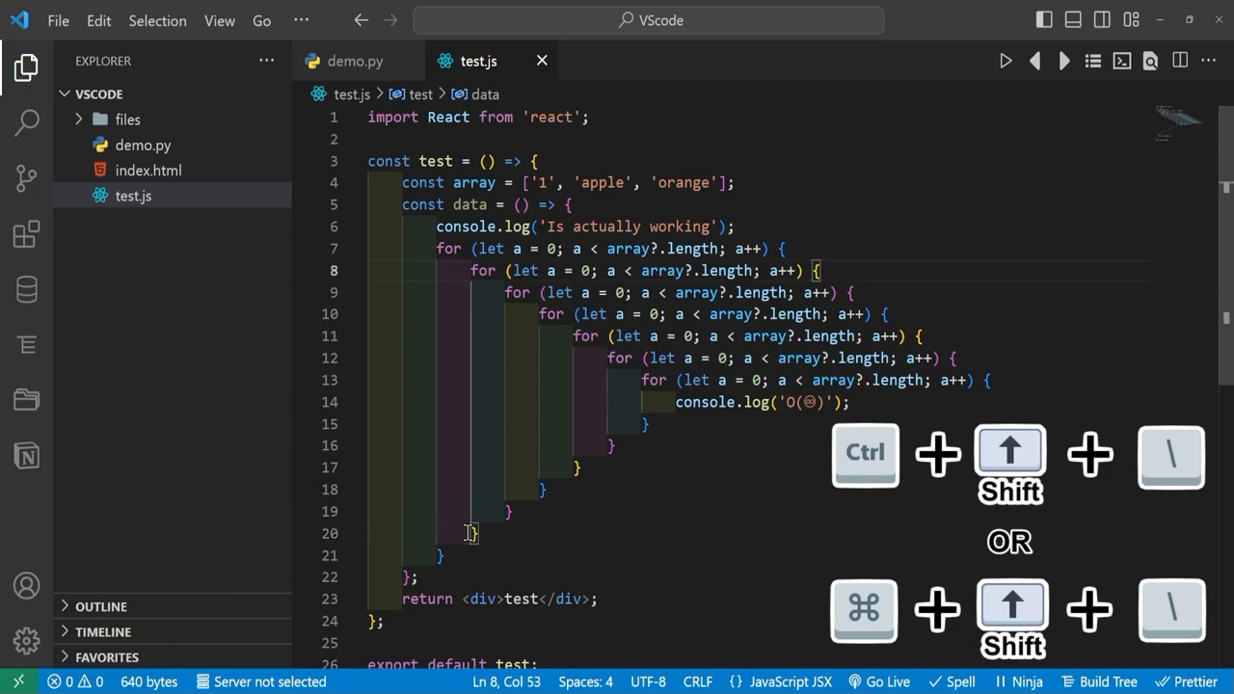
Jump back to the matching closing brace on line 19, then return to demo.py.
click(470, 532)
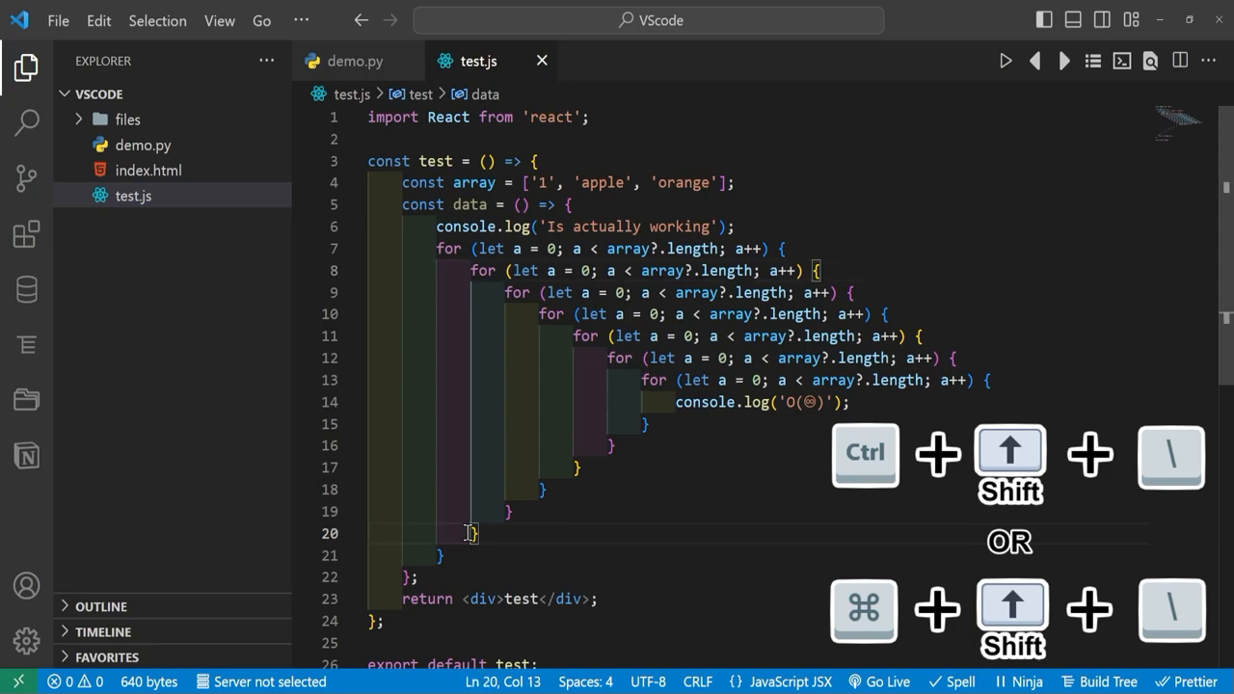
click(849, 293)
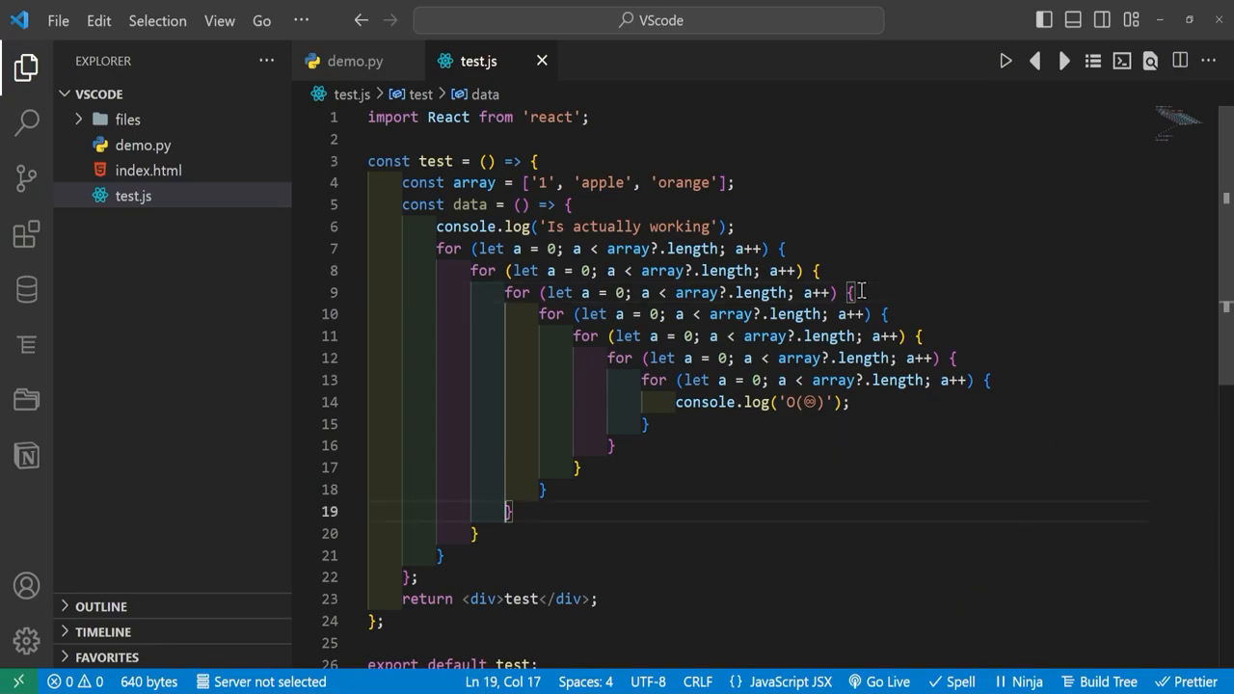
click(355, 59)
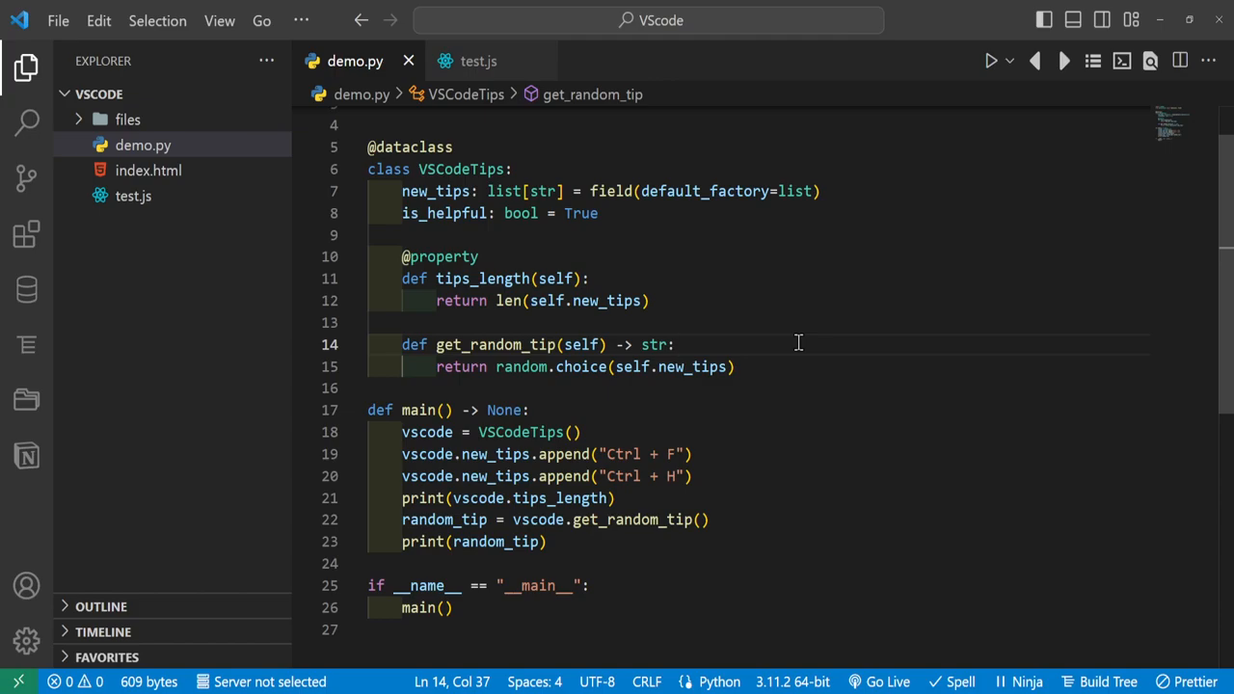
Indent the two new_tips.append lines two levels deeper into main.
double_click(640, 474)
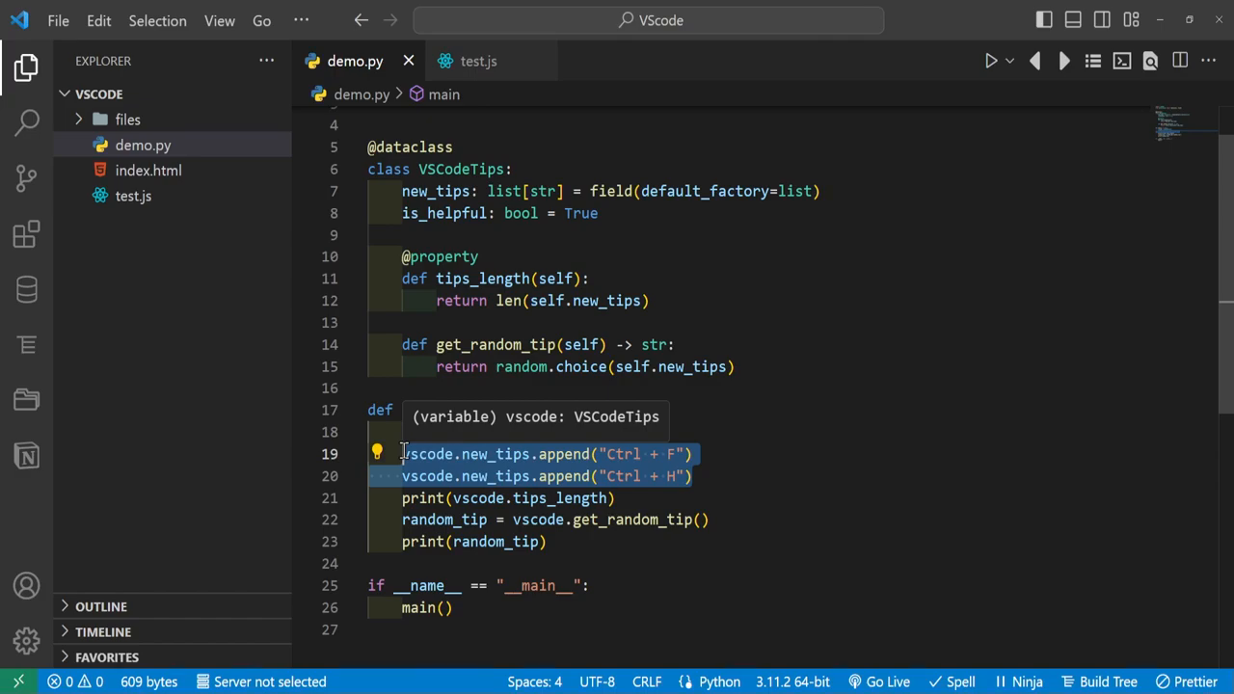
key(Tab)
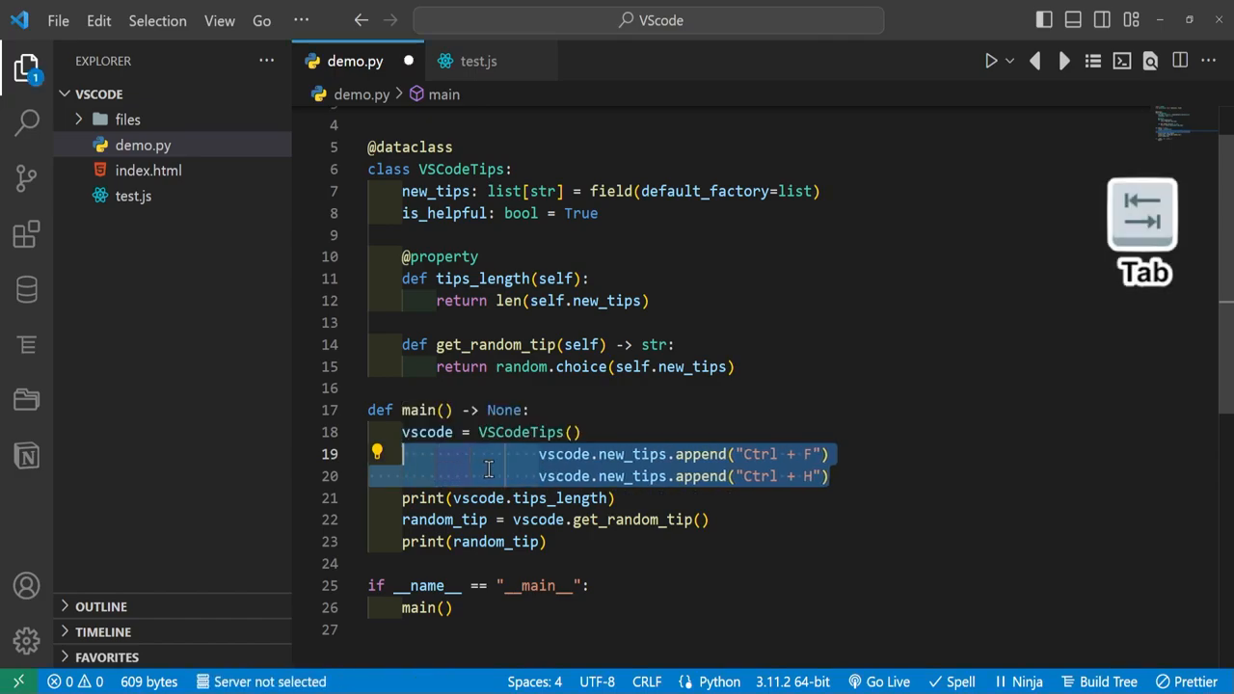
key(Tab)
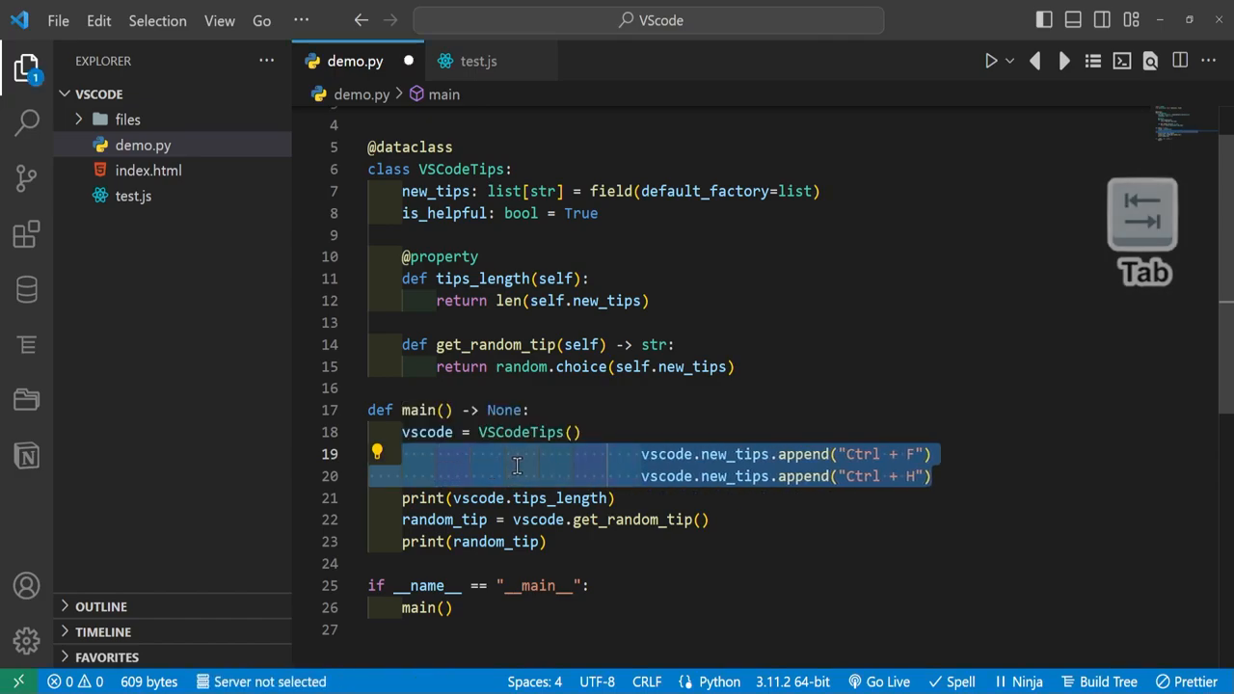
mouse_move(678, 455)
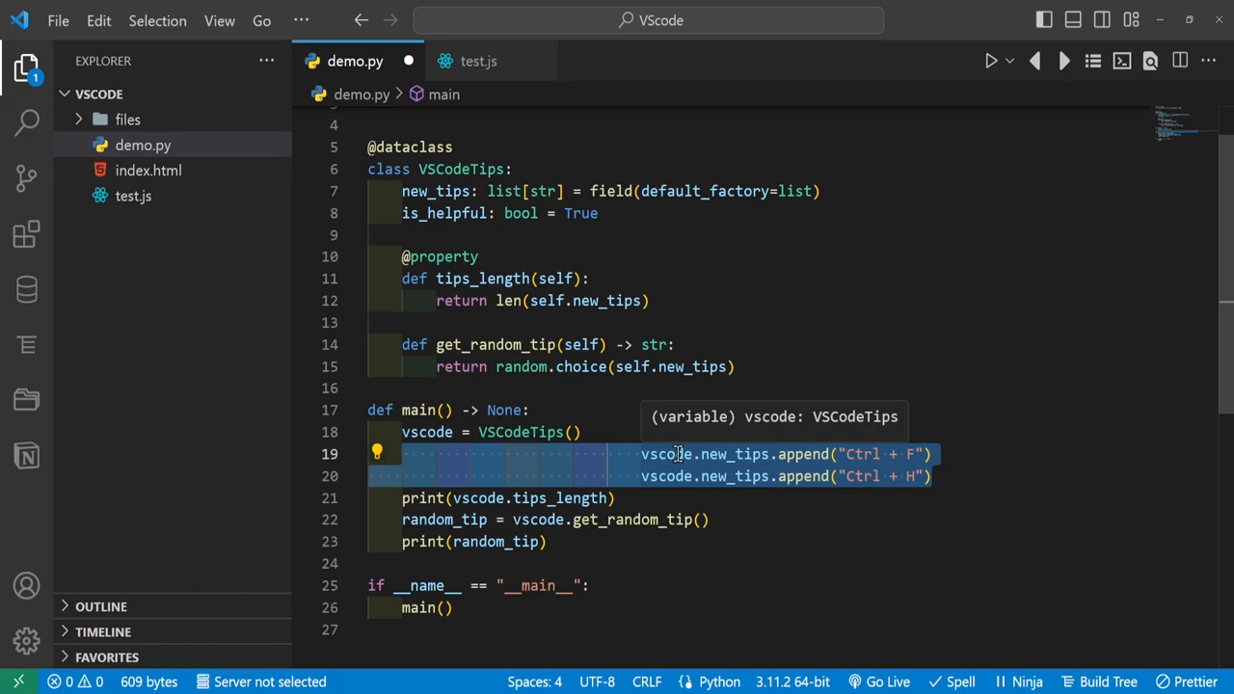
Outdent the two append lines back to their original indentation.
key(shift+tab)
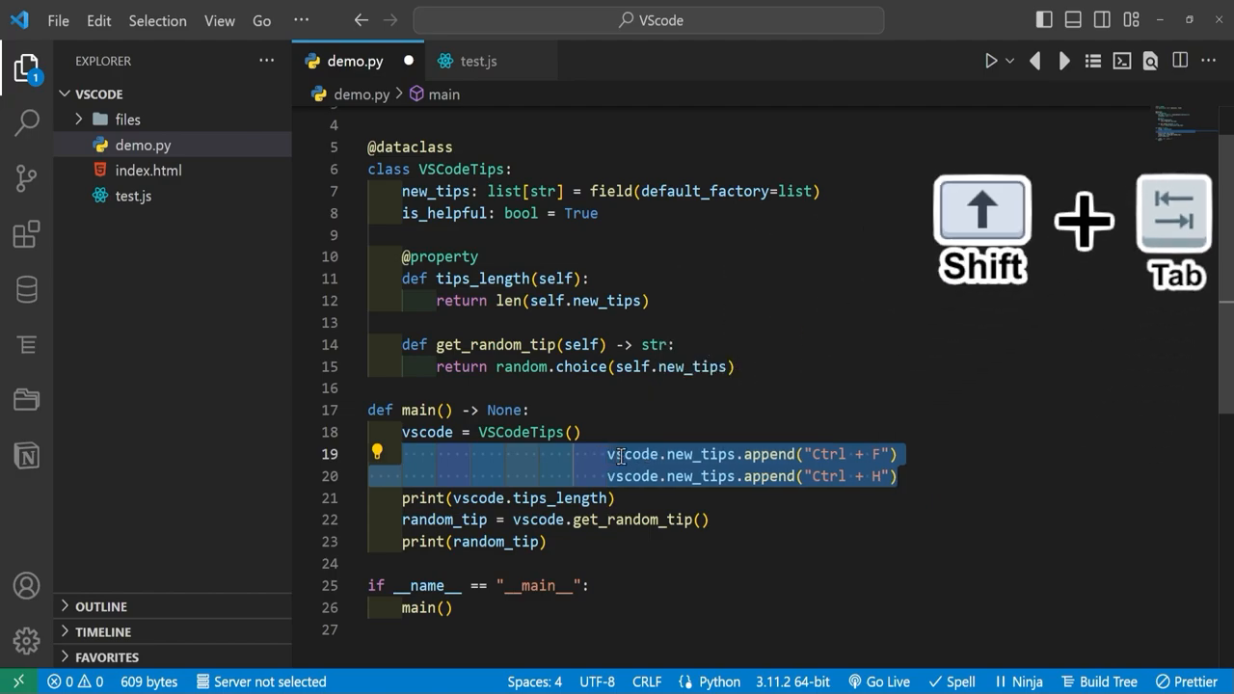
key(shift+tab)
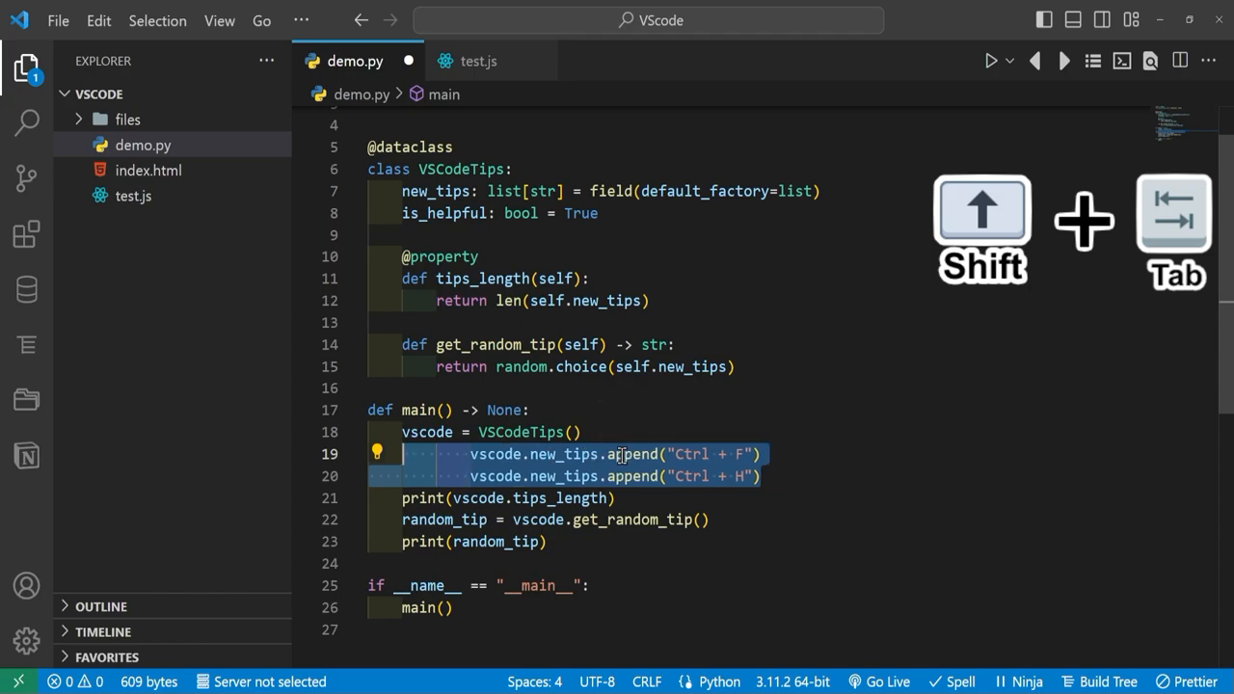
key(shift+tab)
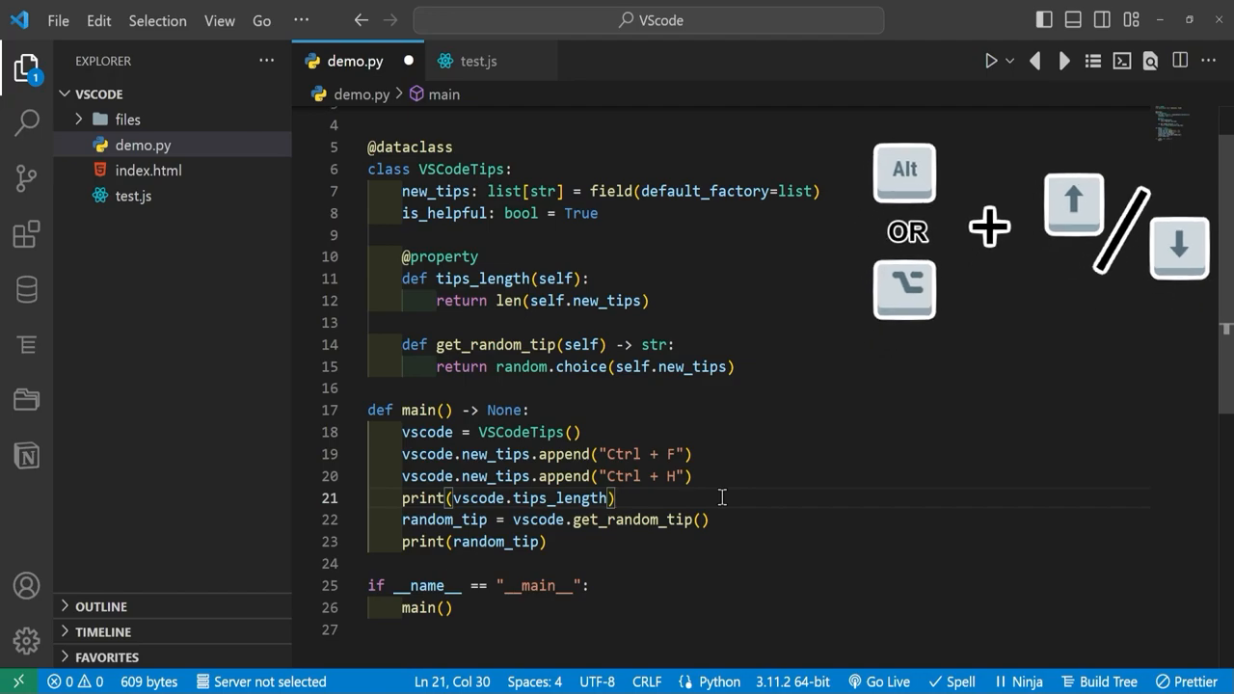
Move the print(vscode.tips_length) line with Alt+Up/Down so it follows the random_tip assignment.
key(Alt+Up)
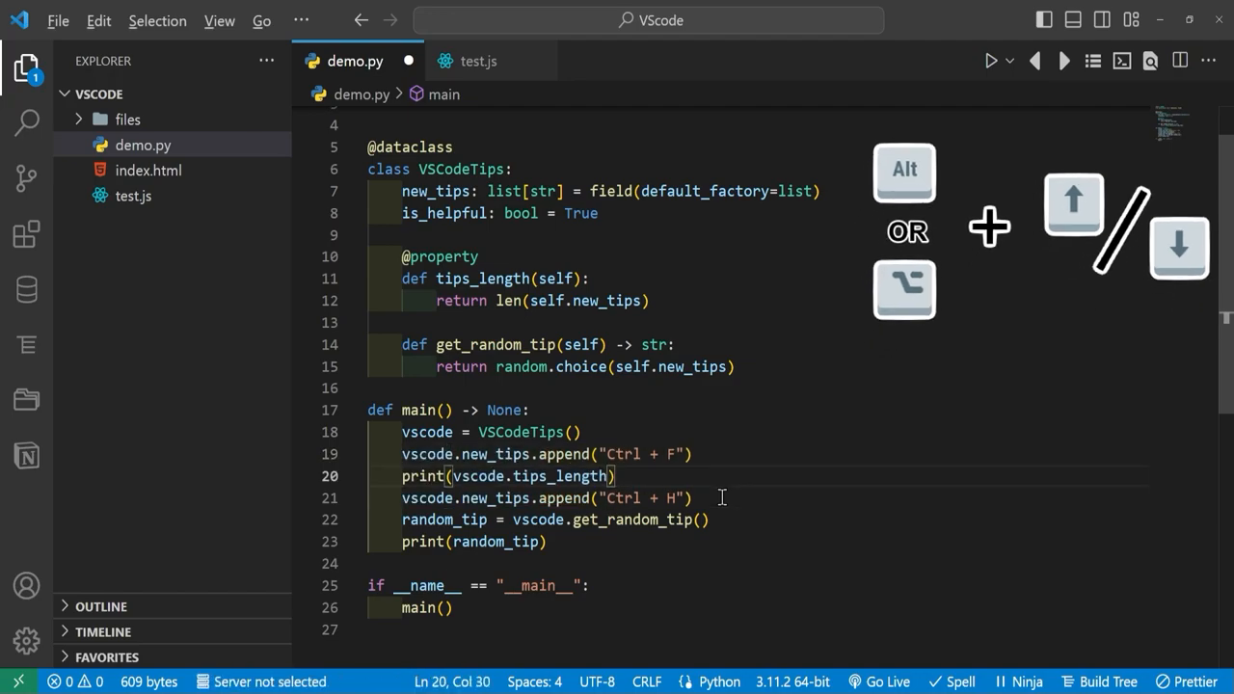
key(Alt+Down)
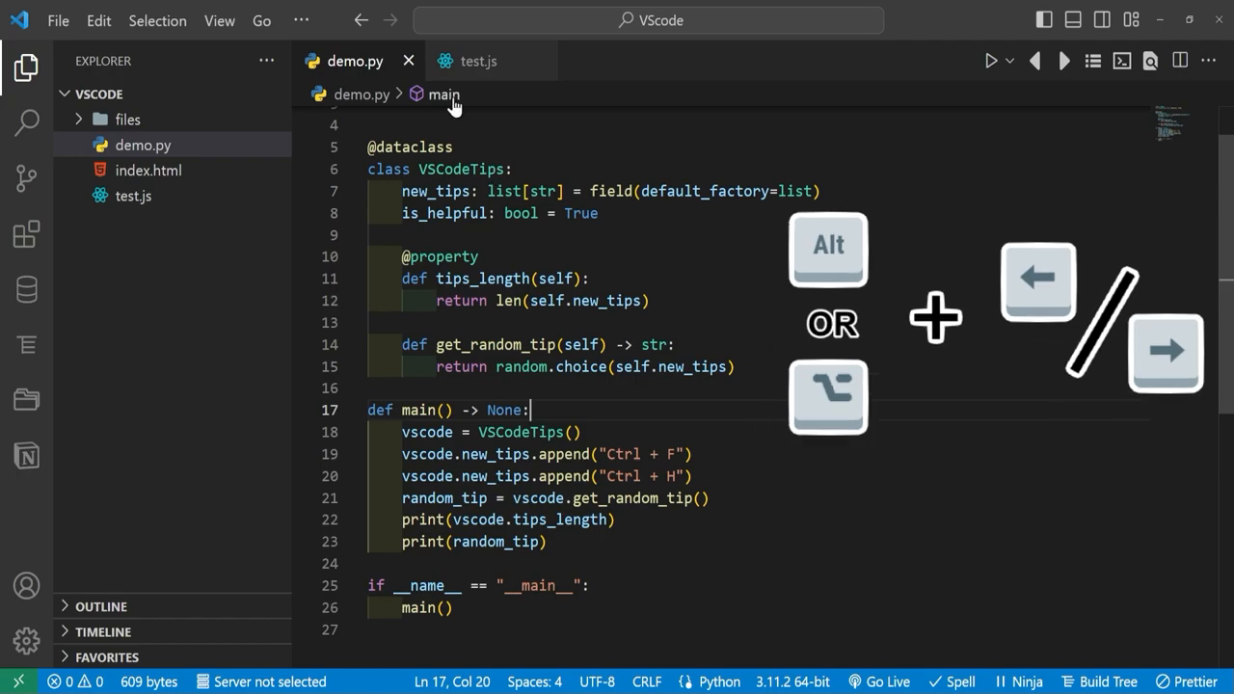
mouse_move(361, 20)
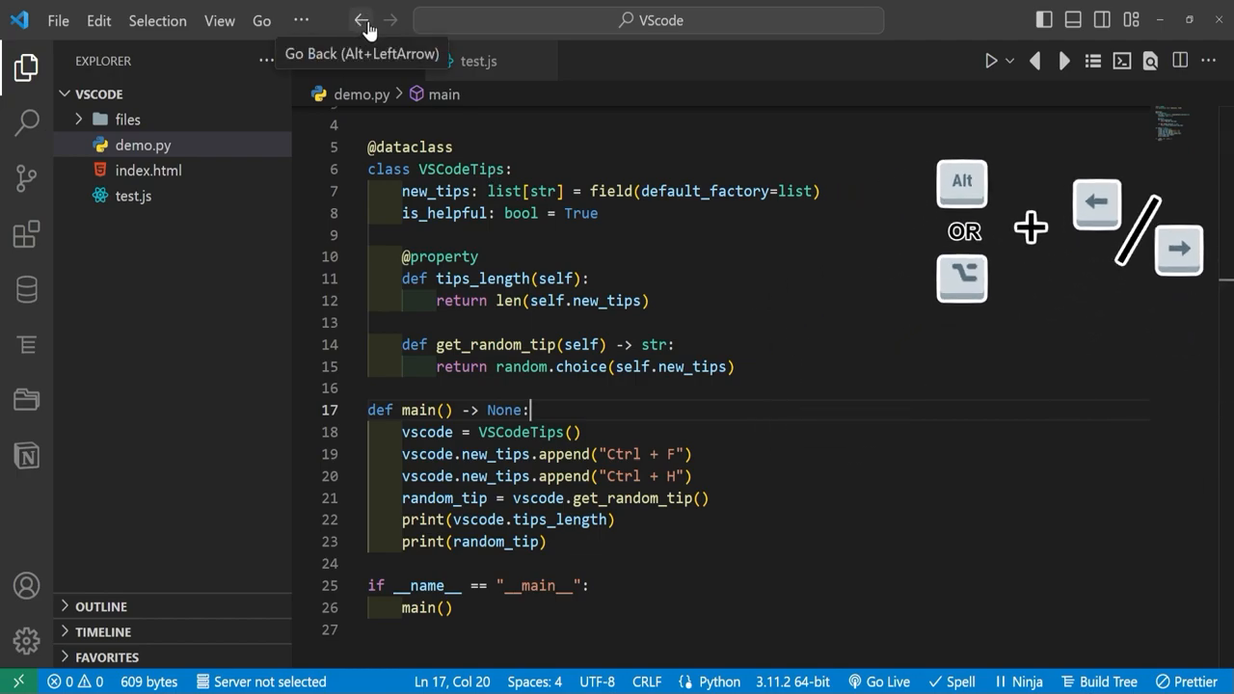
mouse_move(390, 19)
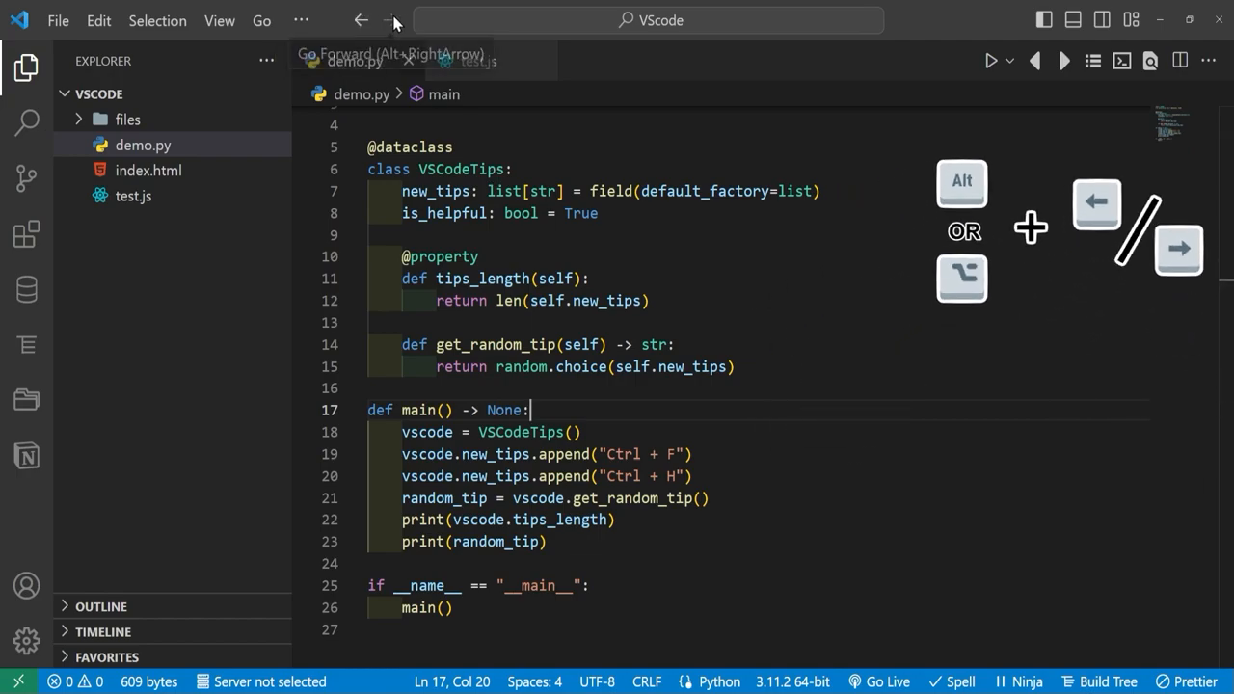
mouse_move(620, 409)
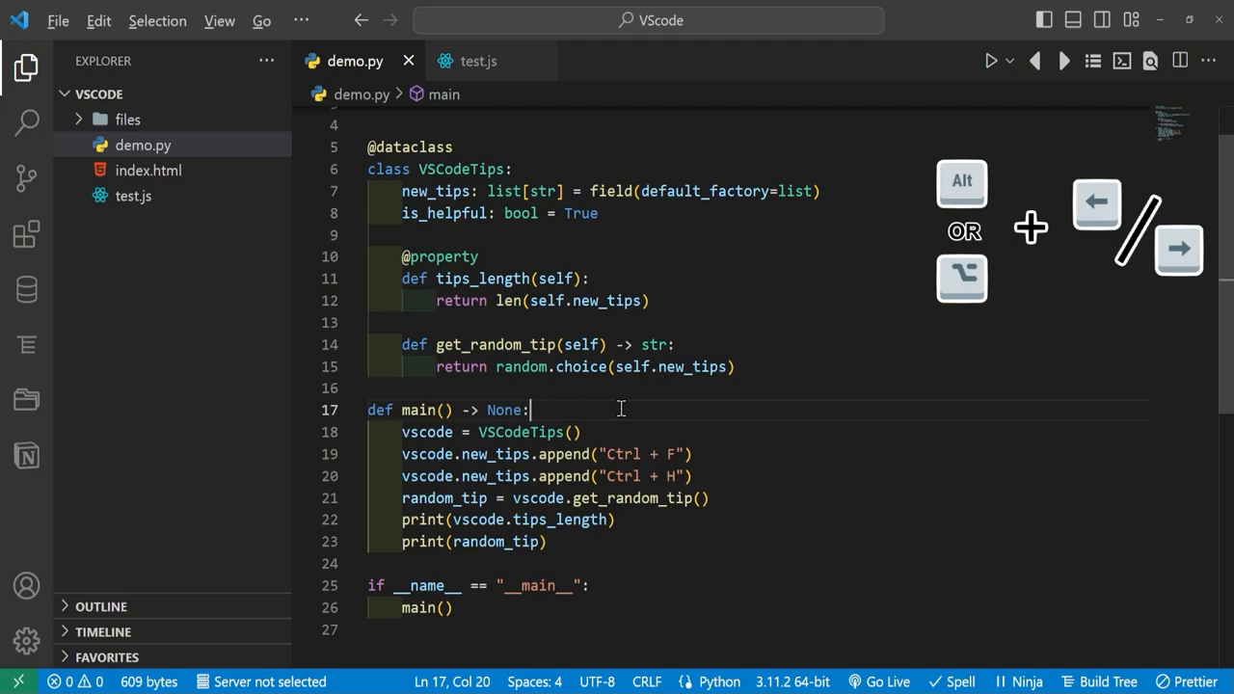
Revisit the innermost for loop on line 13 of test.js, then return to demo.py.
click(478, 59)
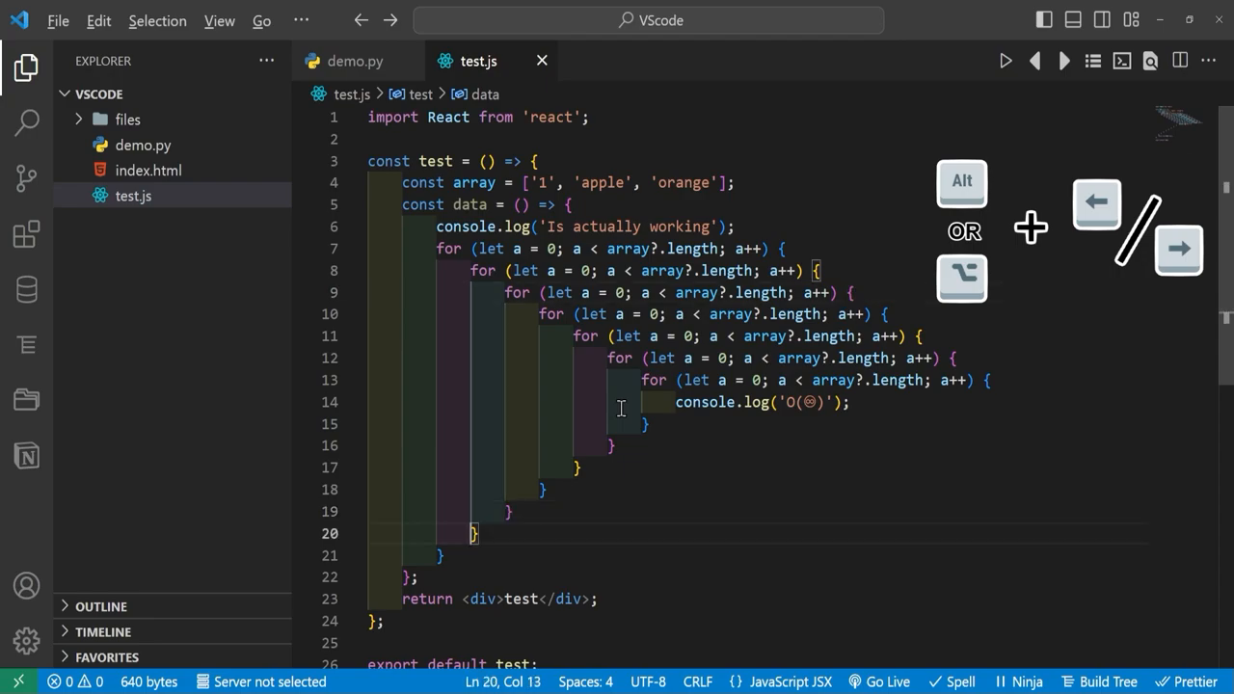
click(781, 247)
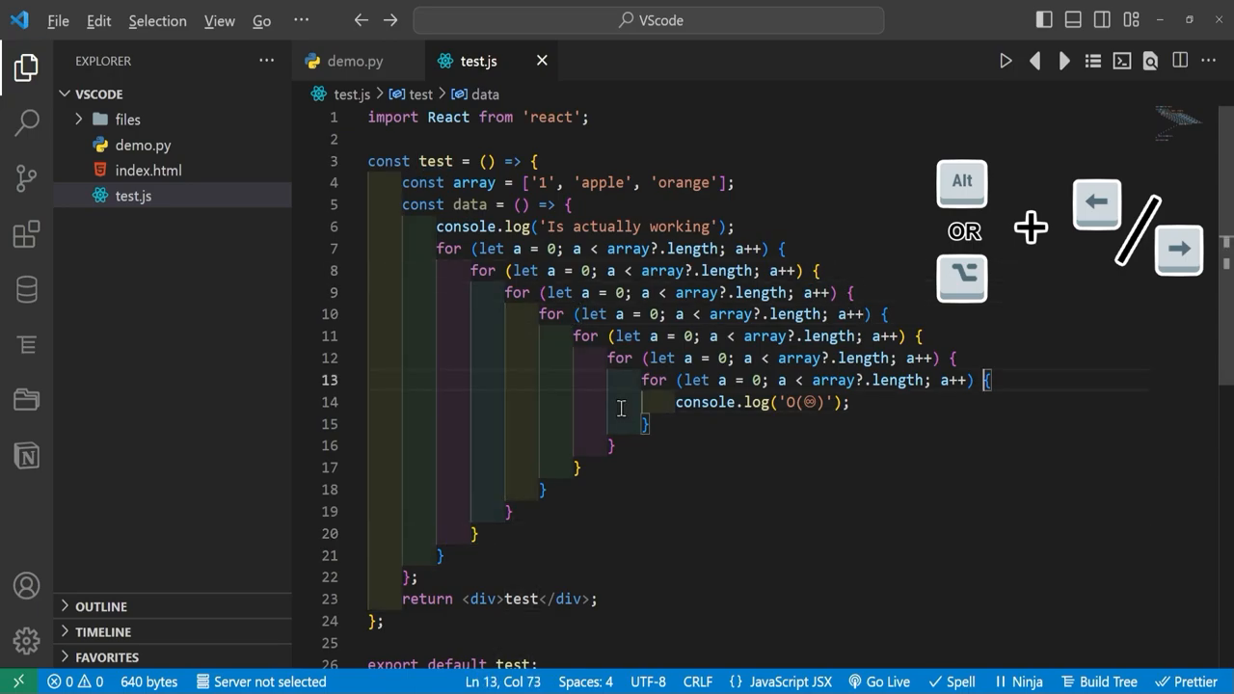
click(354, 60)
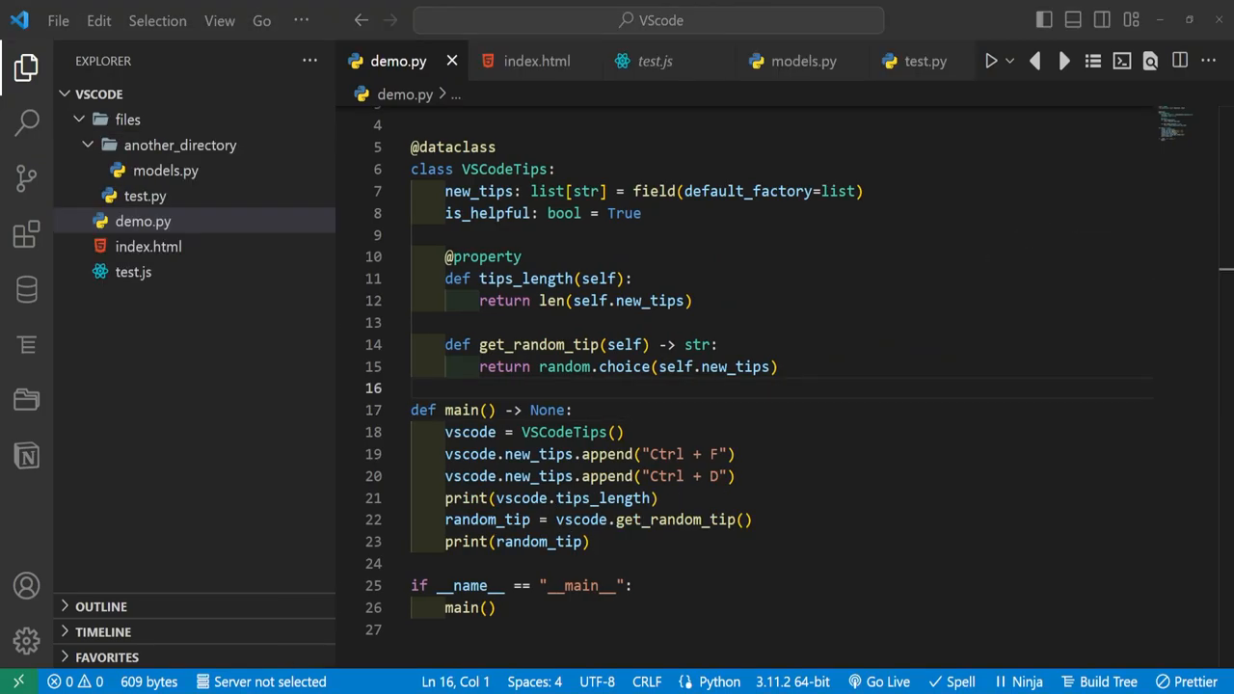
Bring up Go to Line in demo.py to jump to line 24 before the __main__ check.
key(ctrl+g)
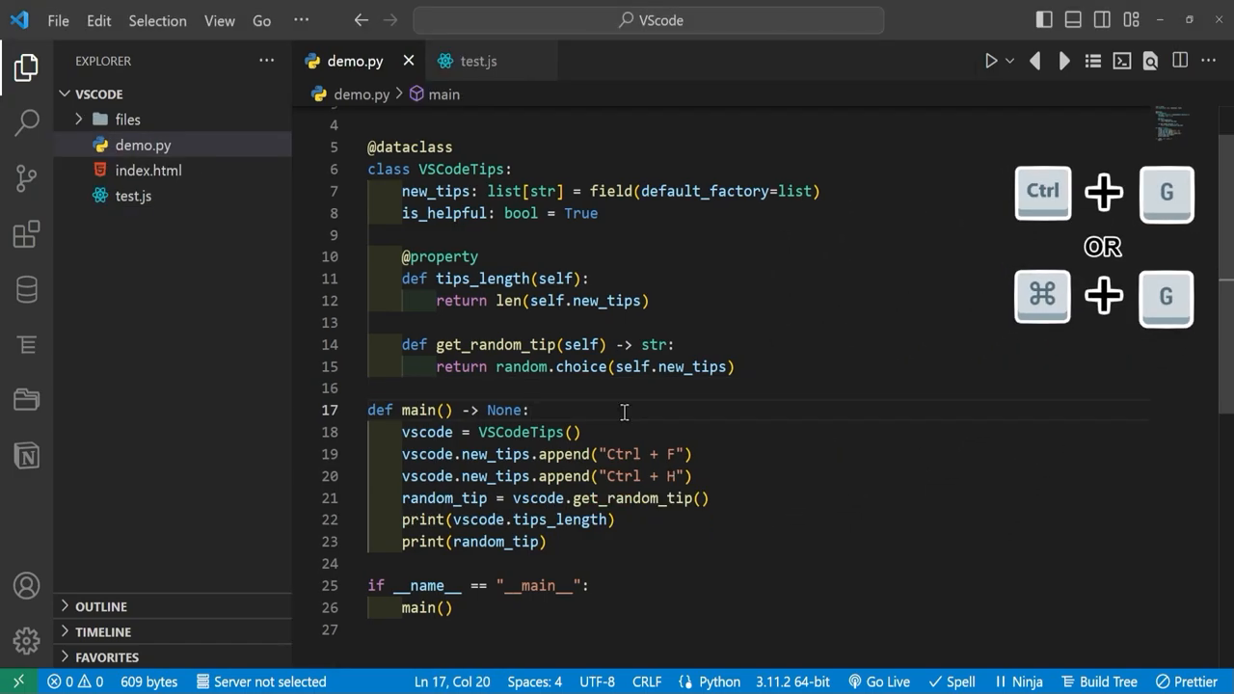
key(ctrl+g)
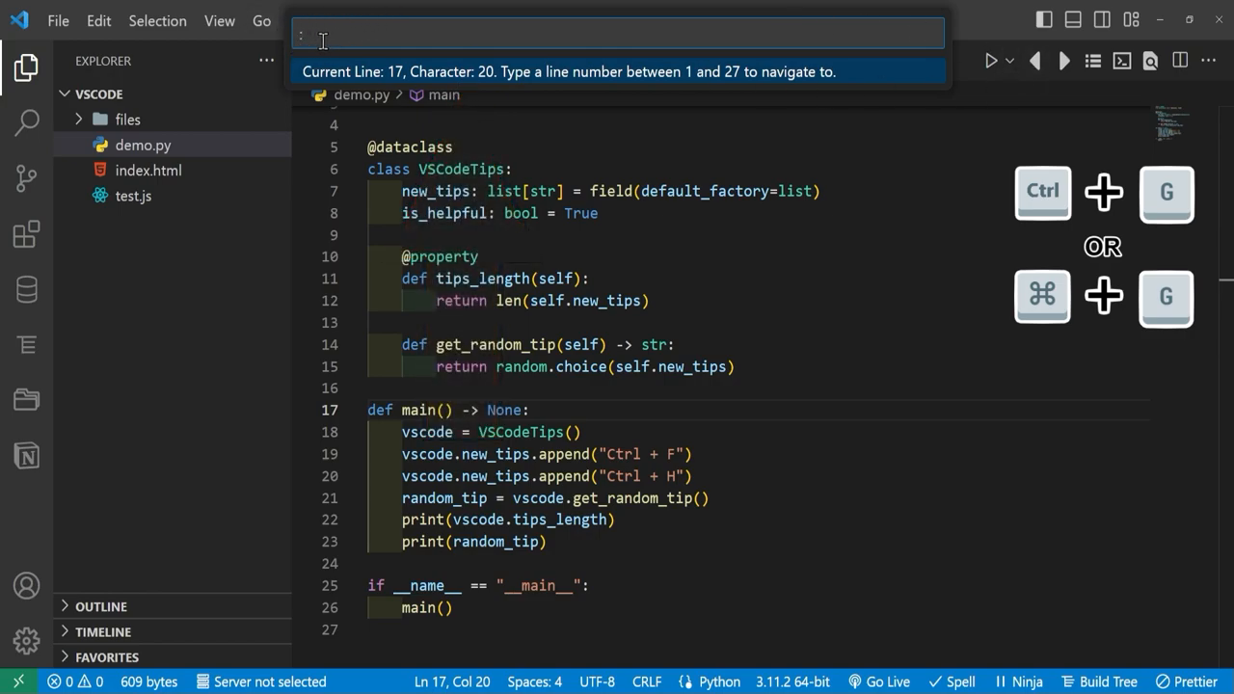
mouse_move(711, 85)
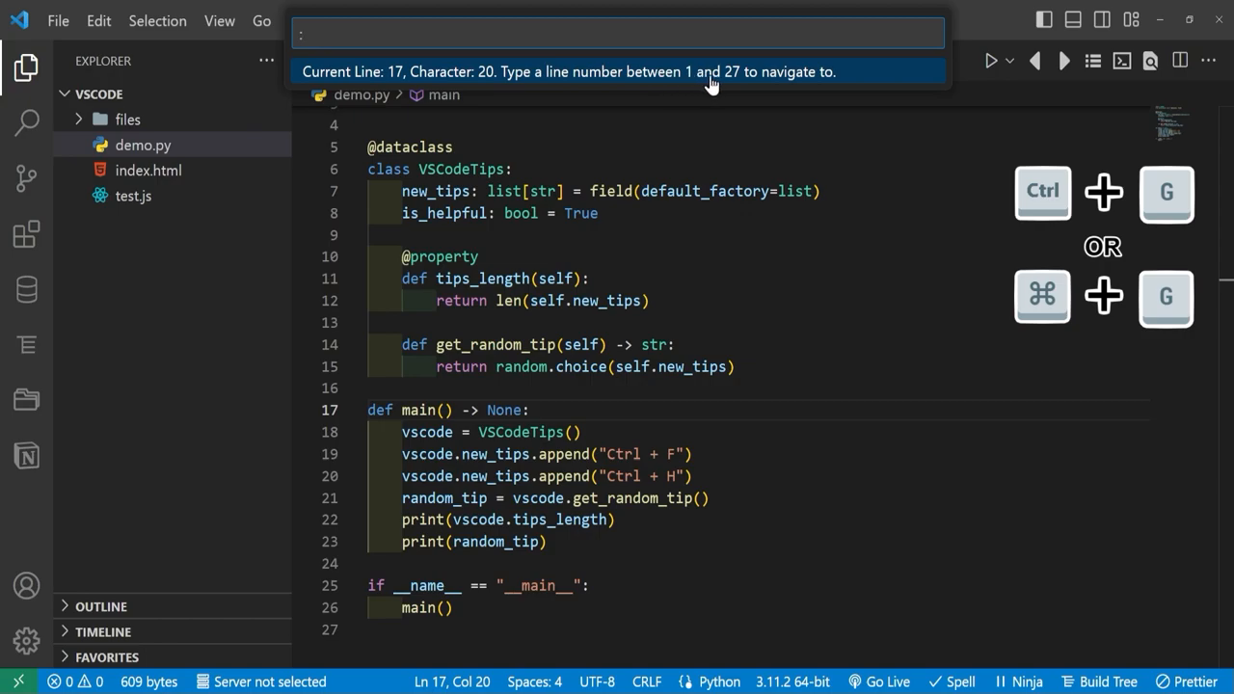
mouse_move(370, 532)
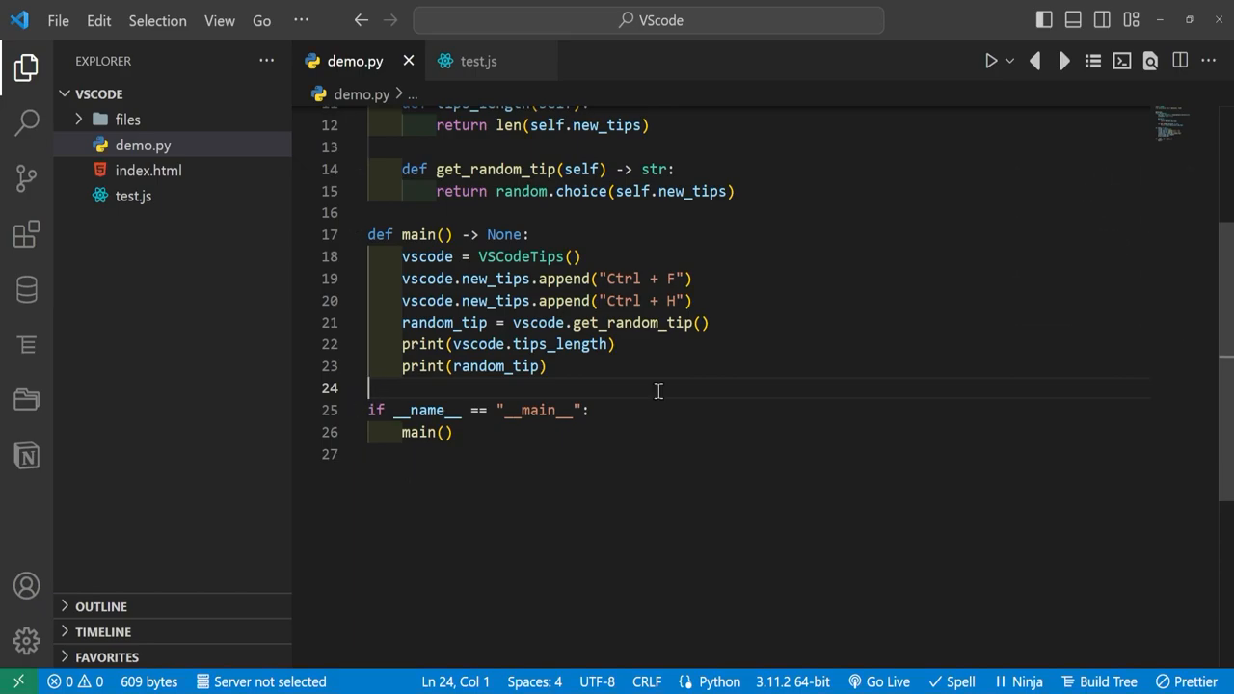
Toggle the bottom panel to show the integrated terminal beneath demo.py.
key(ctrl+j)
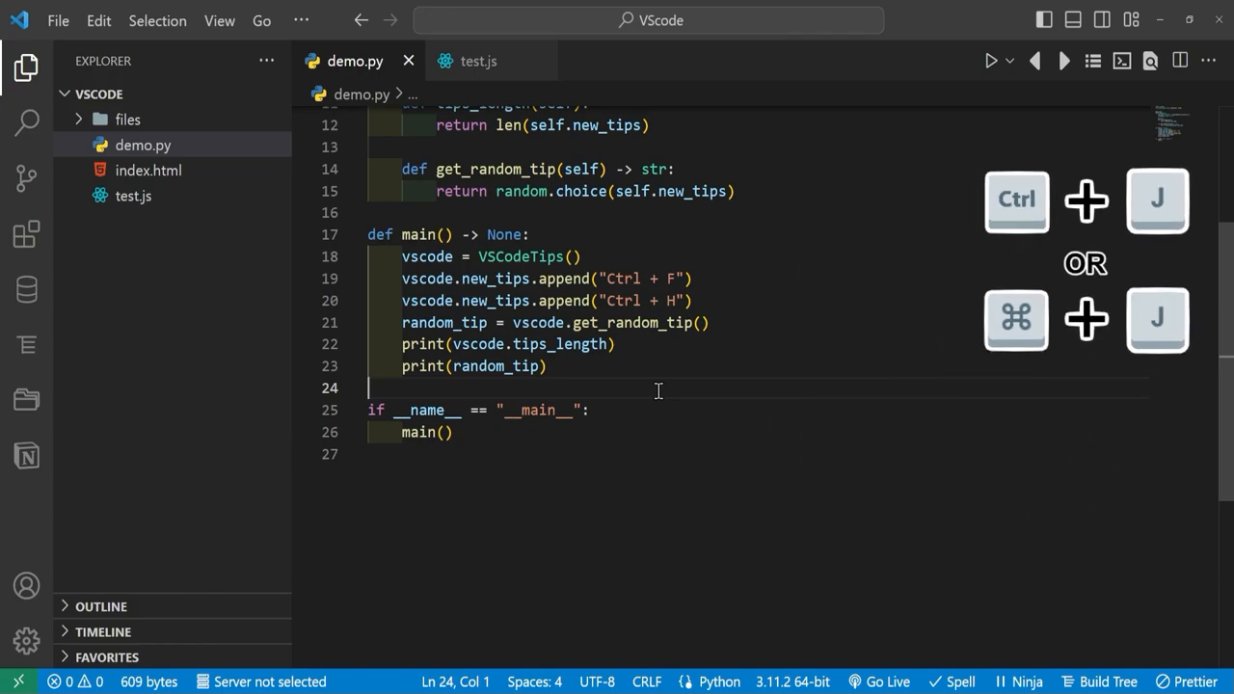
key(Ctrl+J)
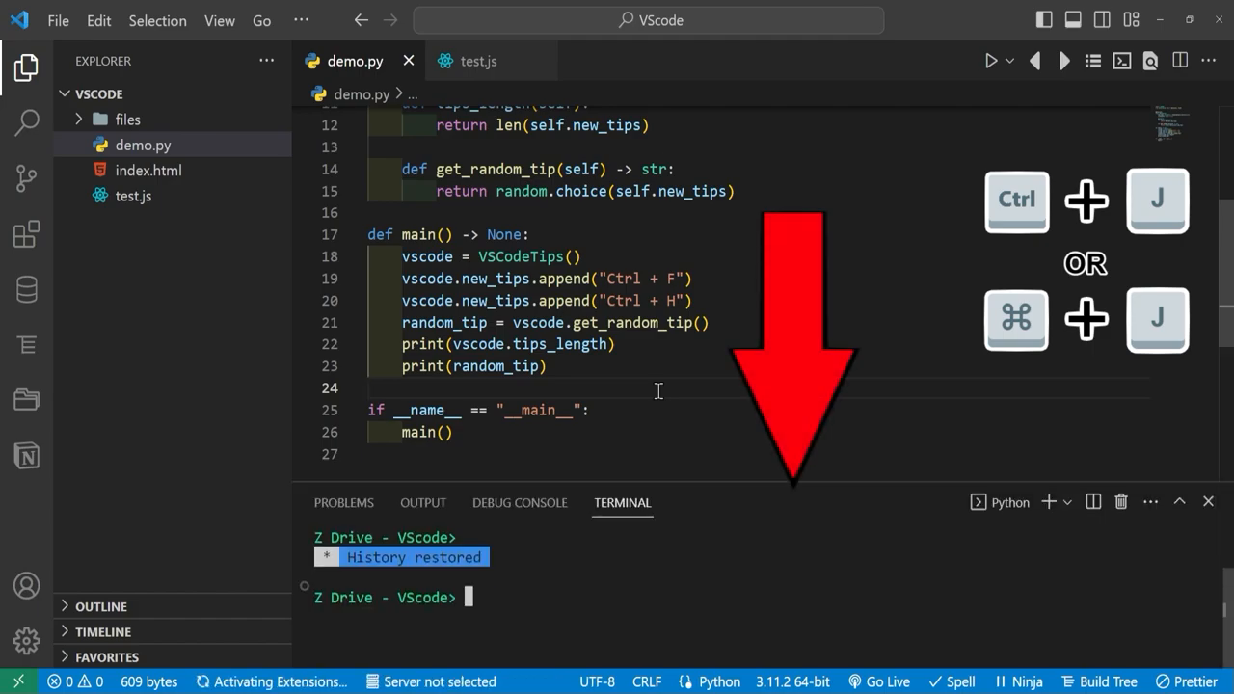
mouse_move(837, 449)
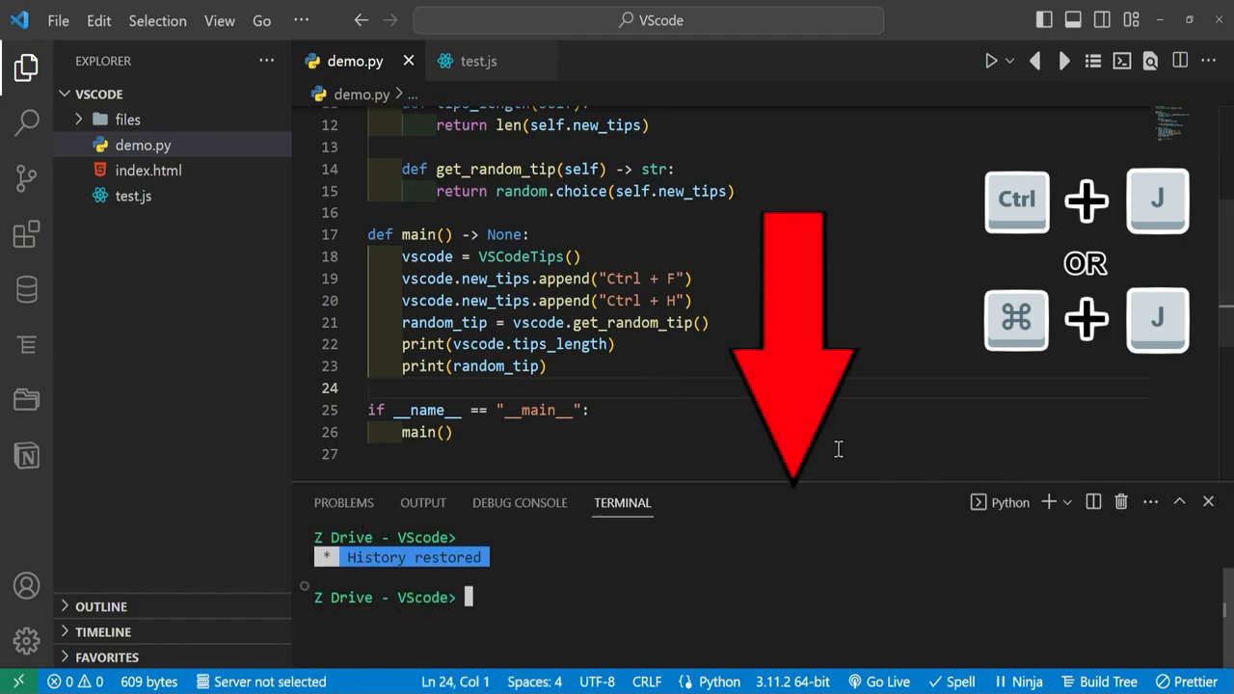
mouse_move(397, 569)
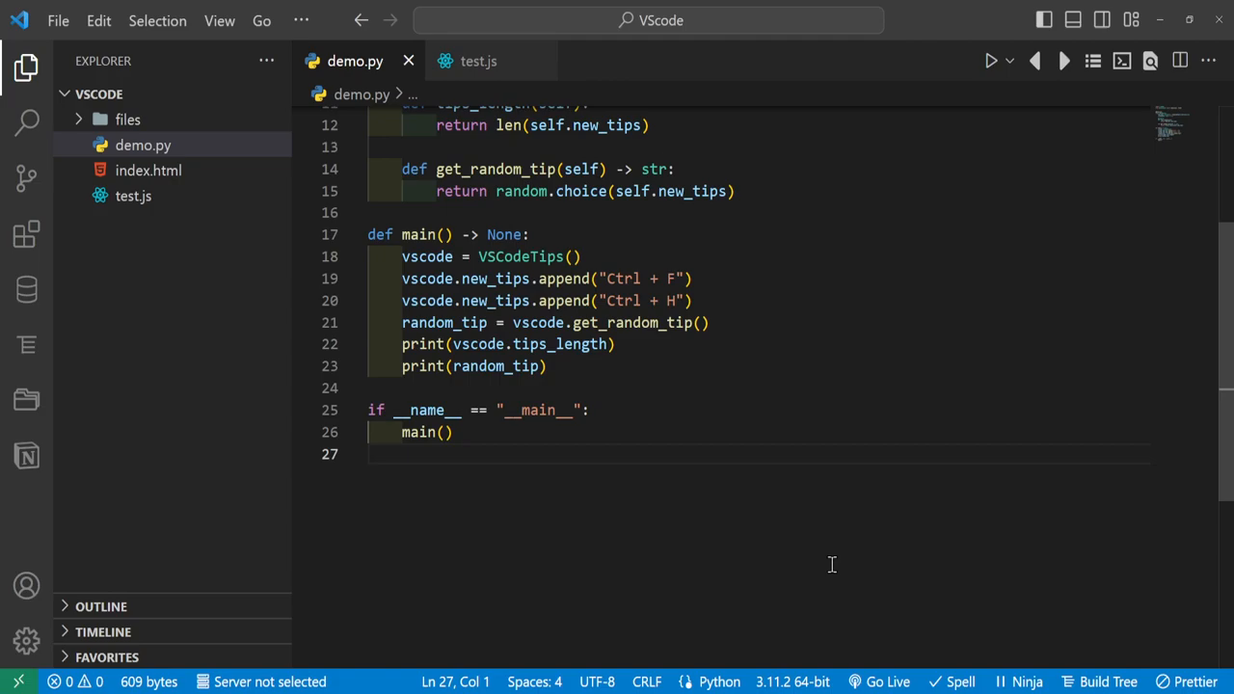
Return focus to the demo.py editor with the terminal hidden, caret on line 27.
click(368, 455)
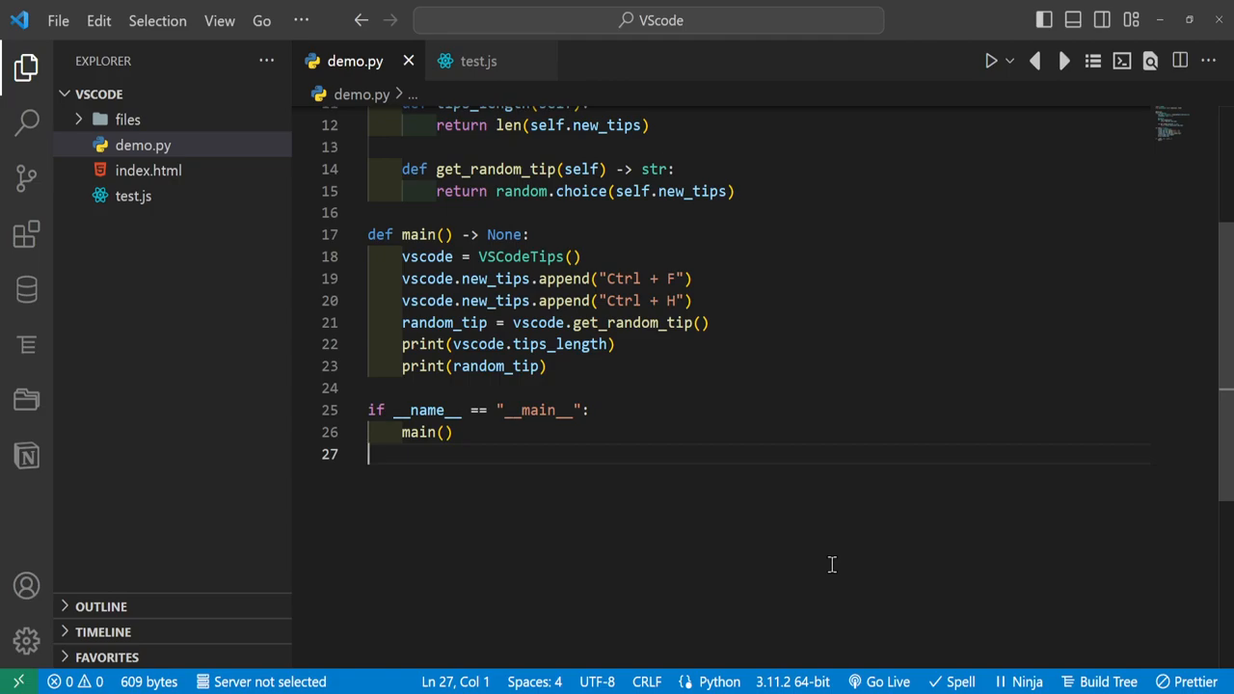